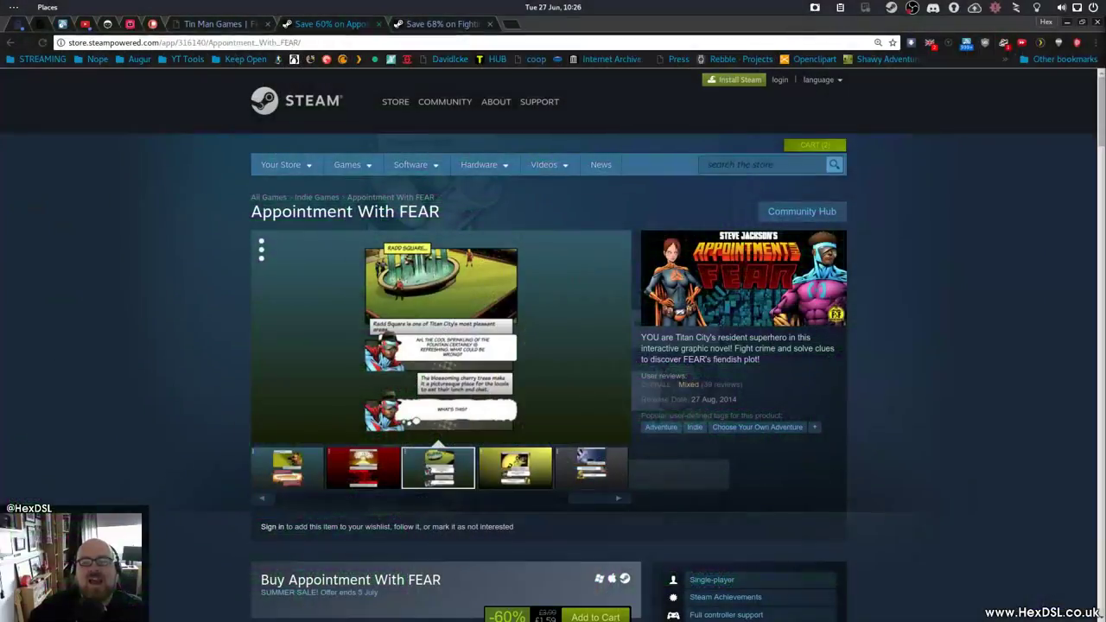
# Cycle through the screenshots: superhero name, the dog, swimming pool and yellow comic panel.
pyautogui.click(515, 470)
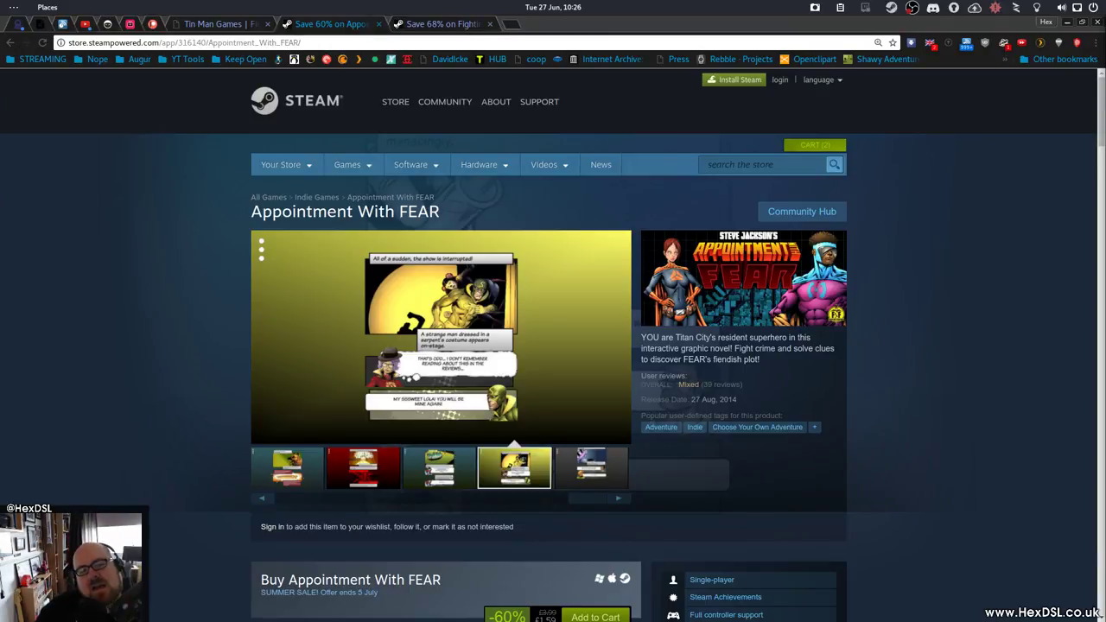
pyautogui.click(592, 468)
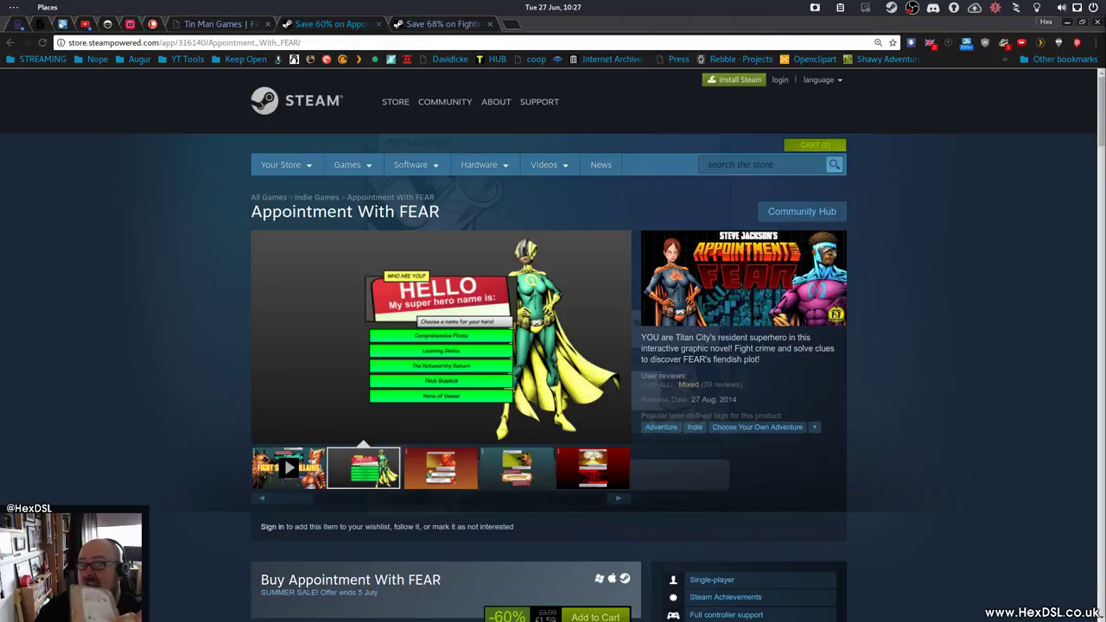
pyautogui.click(440, 468)
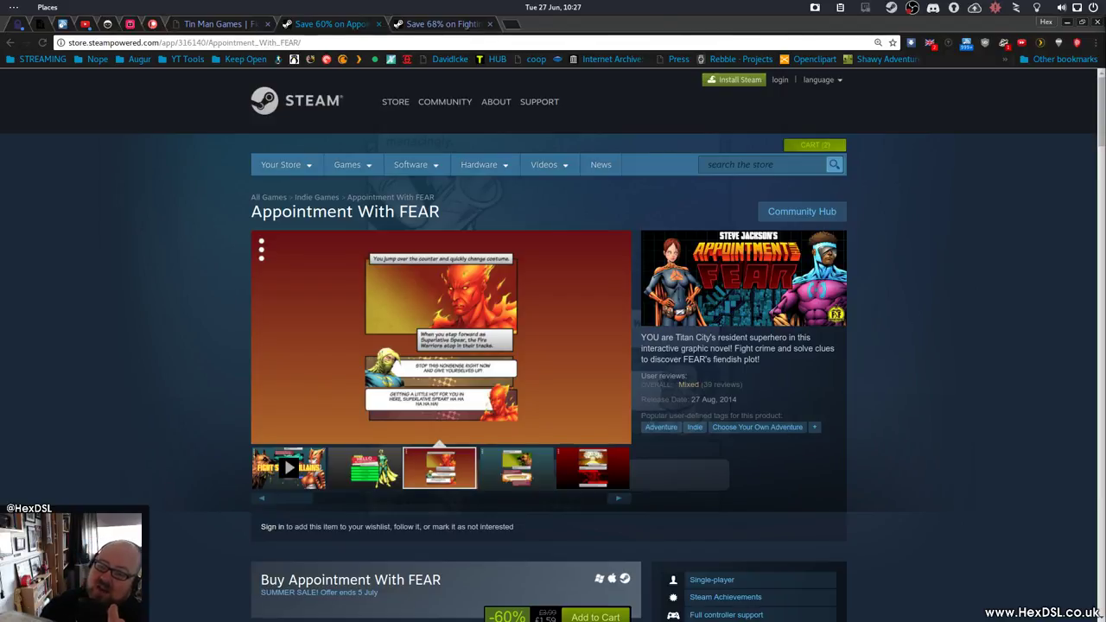
pyautogui.click(515, 468)
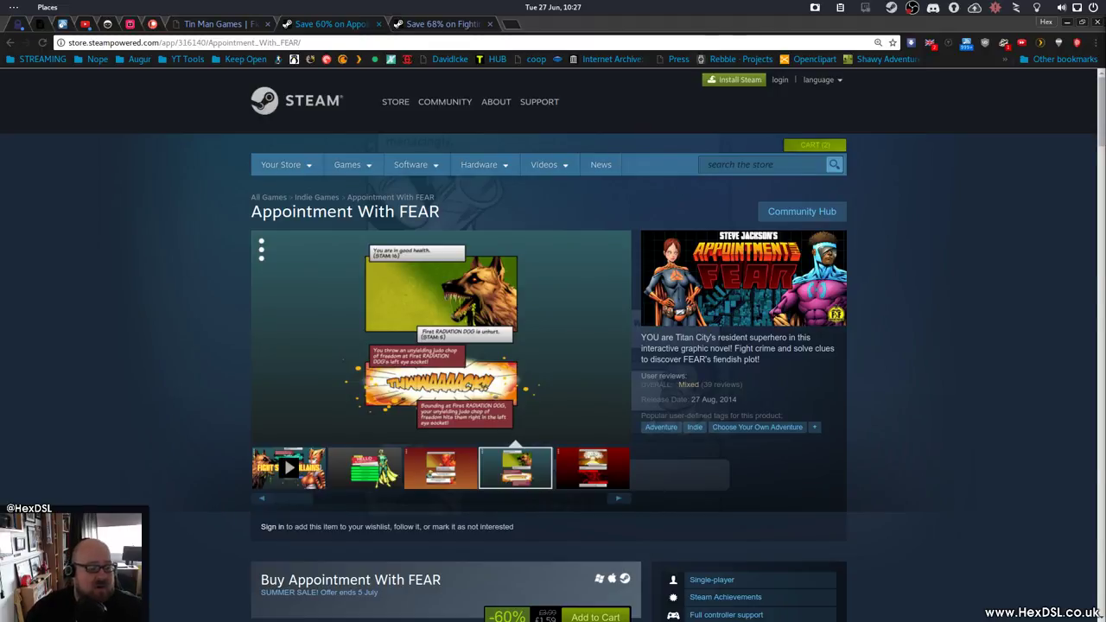
pyautogui.click(591, 467)
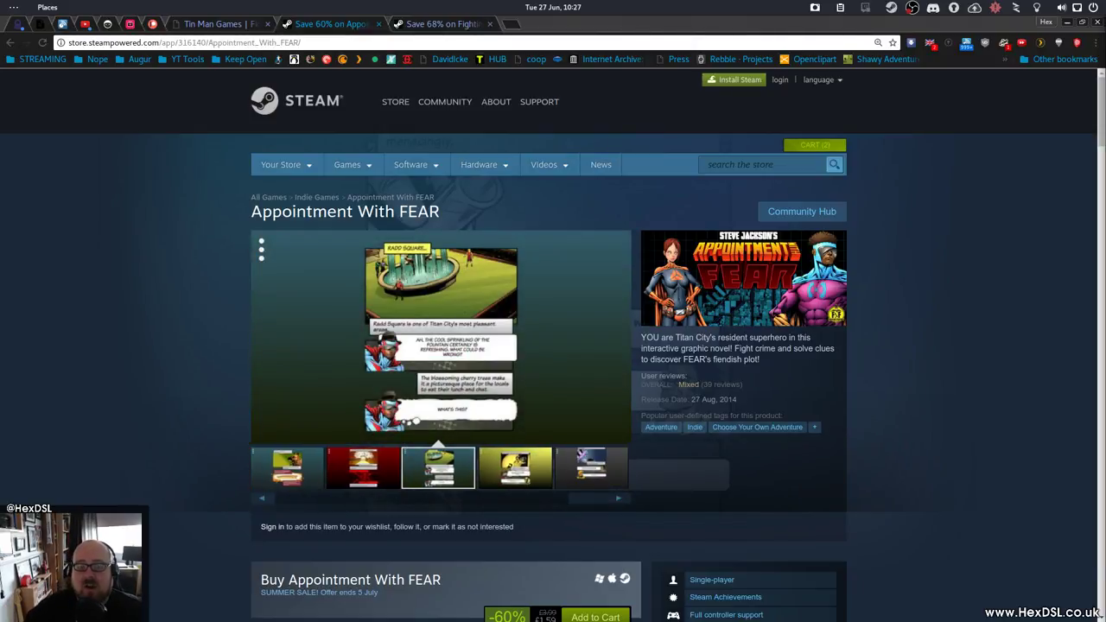
pyautogui.scroll(-3)
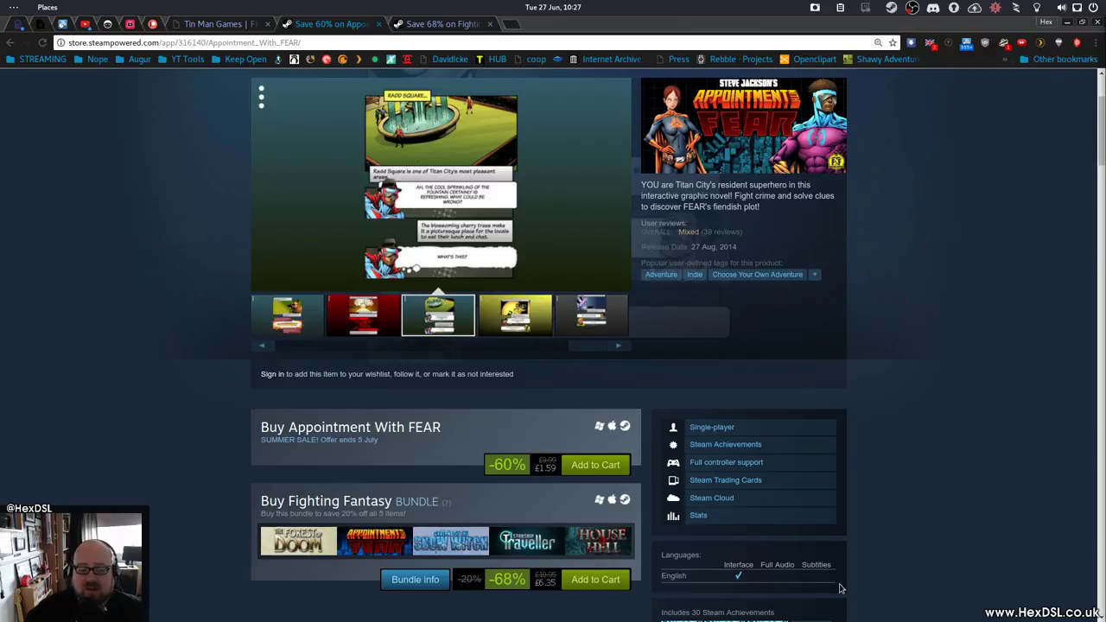
pyautogui.click(515, 317)
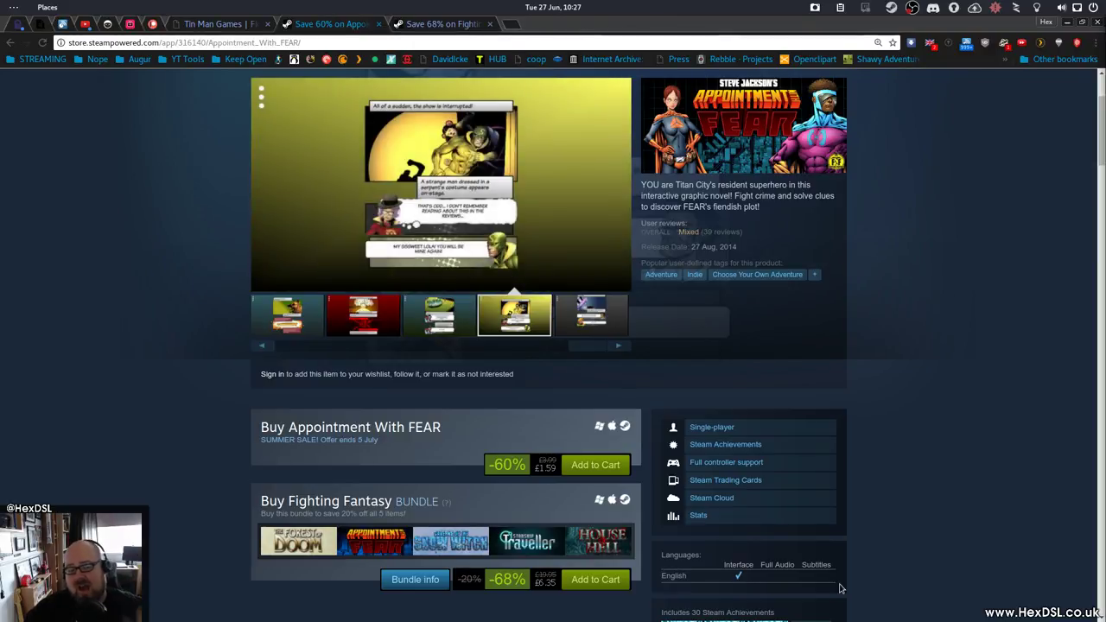
pyautogui.moveTo(719, 284)
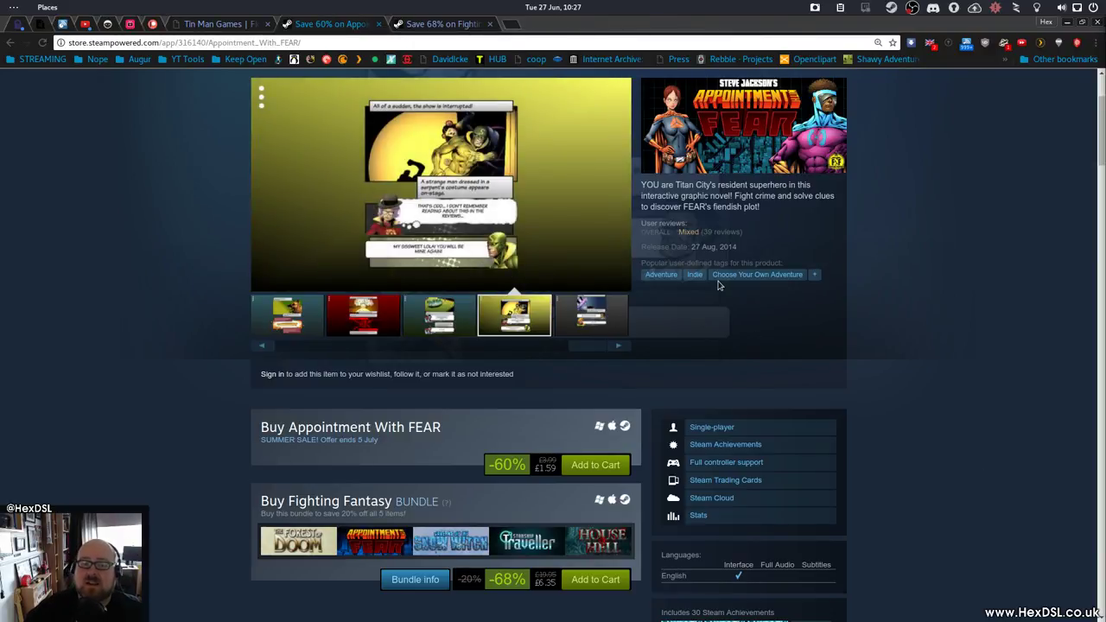
pyautogui.moveTo(740, 480)
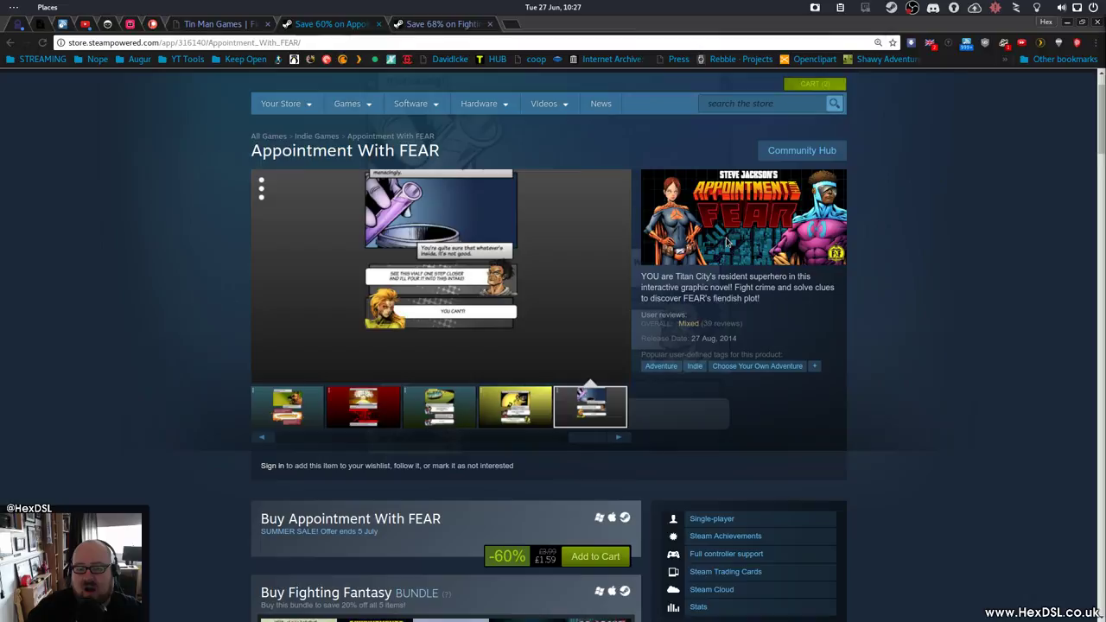
# Switch to the 'Save 68% on Fighting Fantasy' bundle page.
pyautogui.click(543, 104)
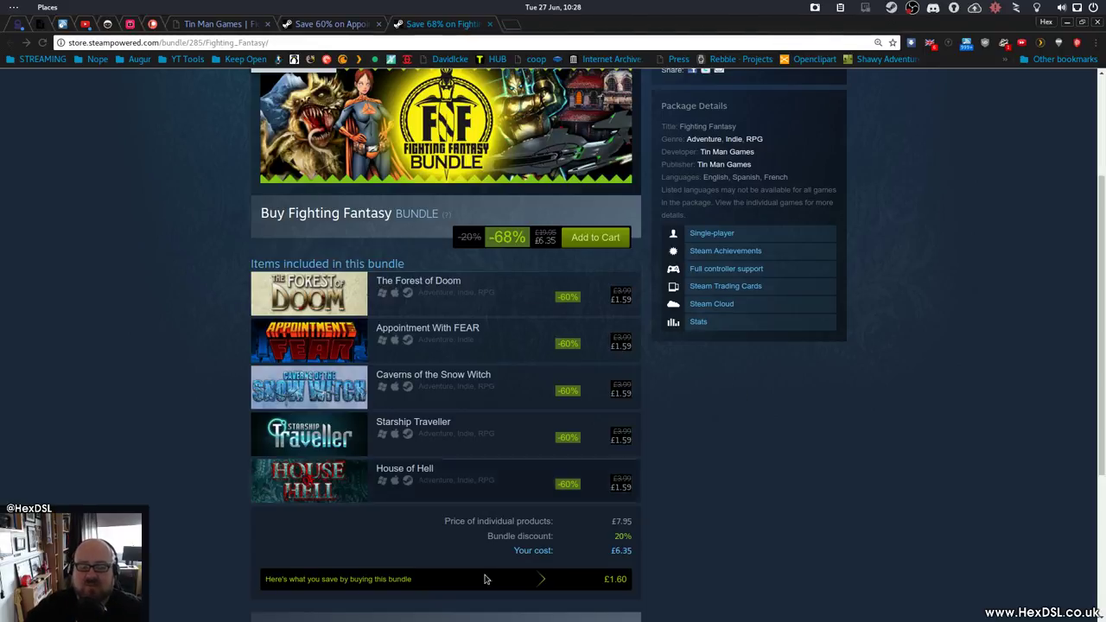
pyautogui.moveTo(905, 325)
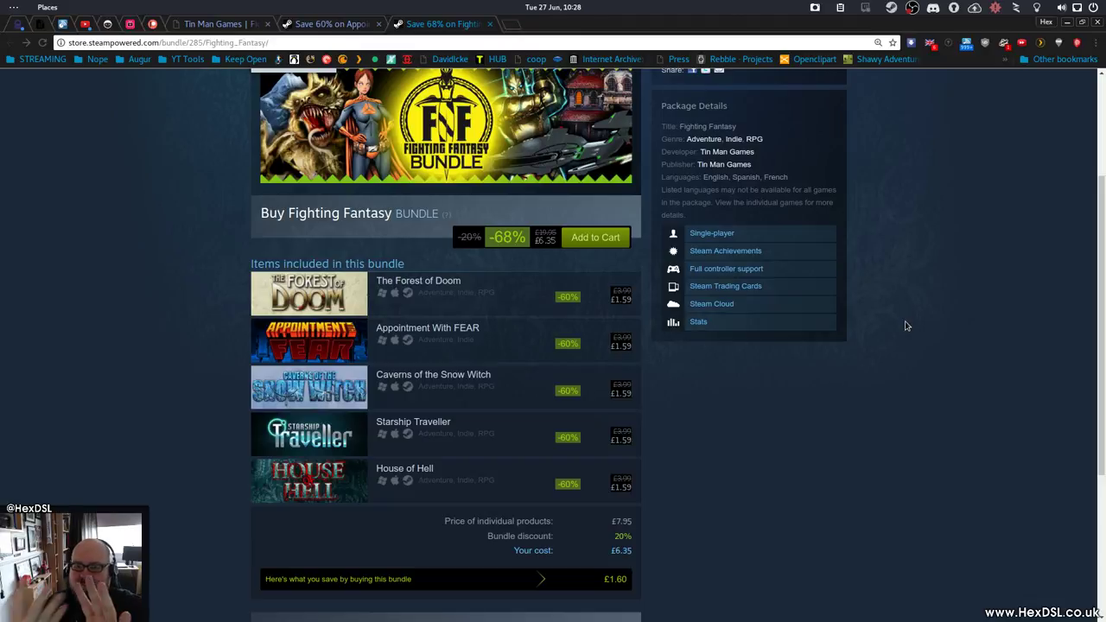
pyautogui.moveTo(930, 135)
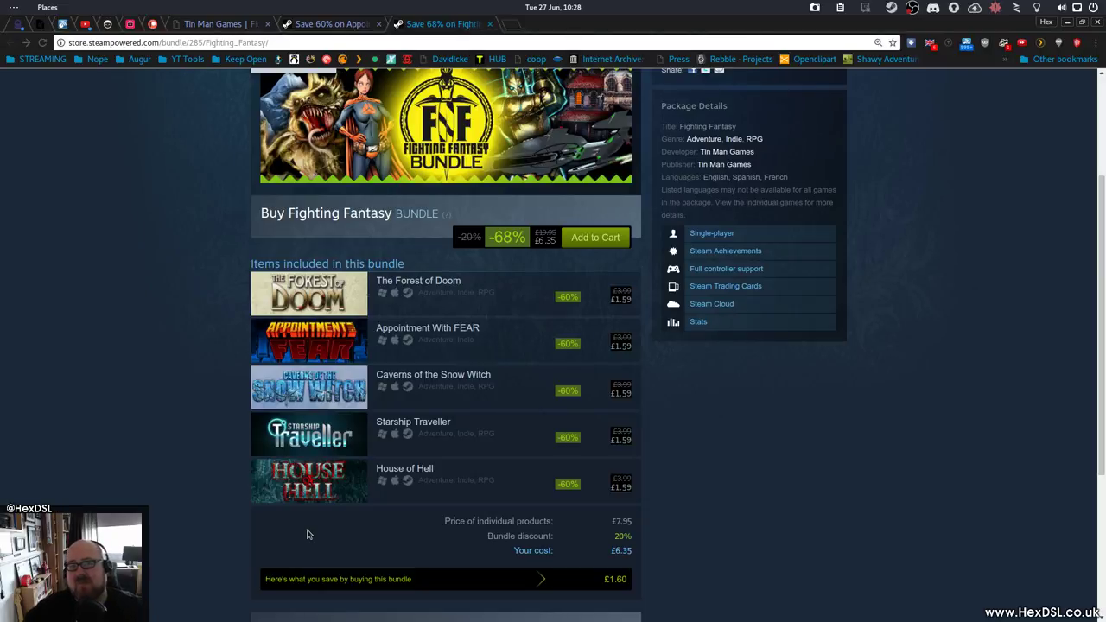
pyautogui.moveTo(339, 337)
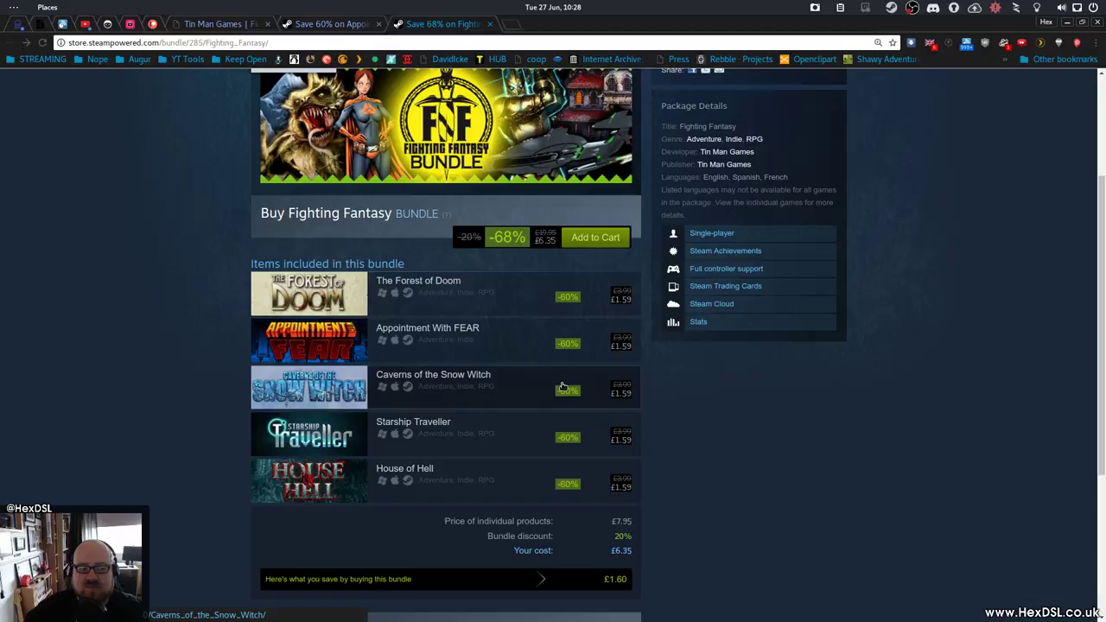
pyautogui.moveTo(401, 474)
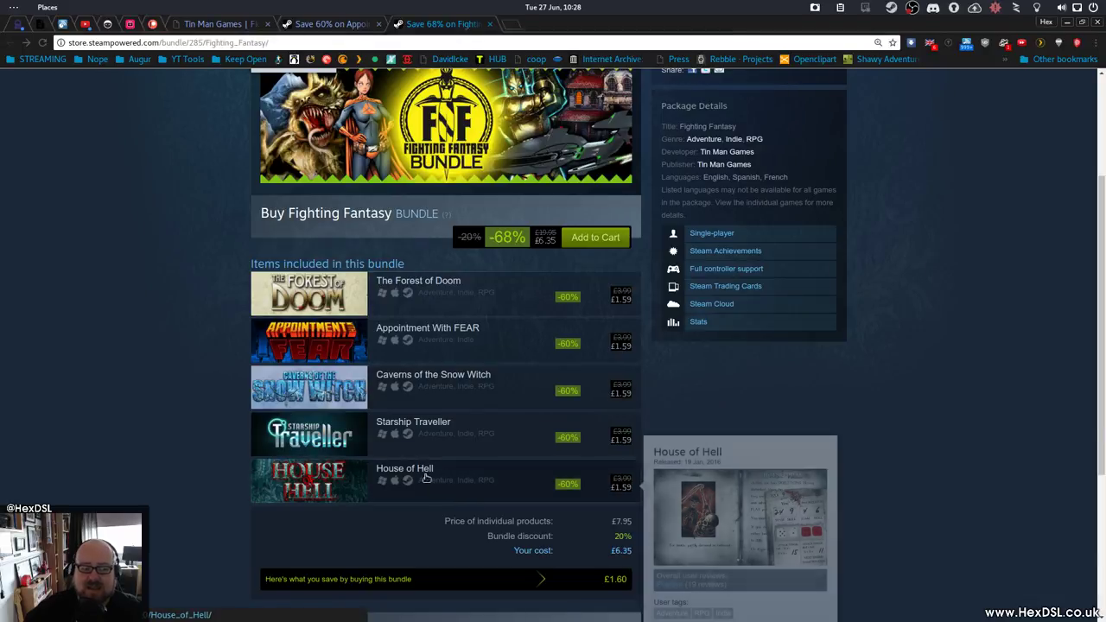
pyautogui.moveTo(453, 399)
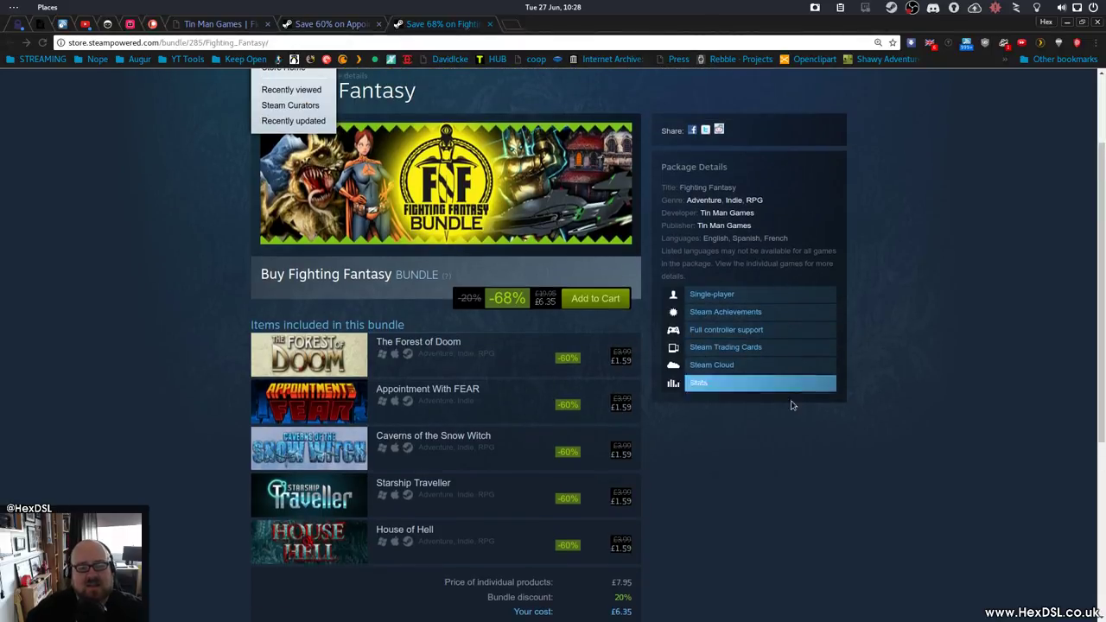
# Go back to the Appointment With FEAR page and scroll to its Buy boxes and reviews.
pyautogui.click(330, 24)
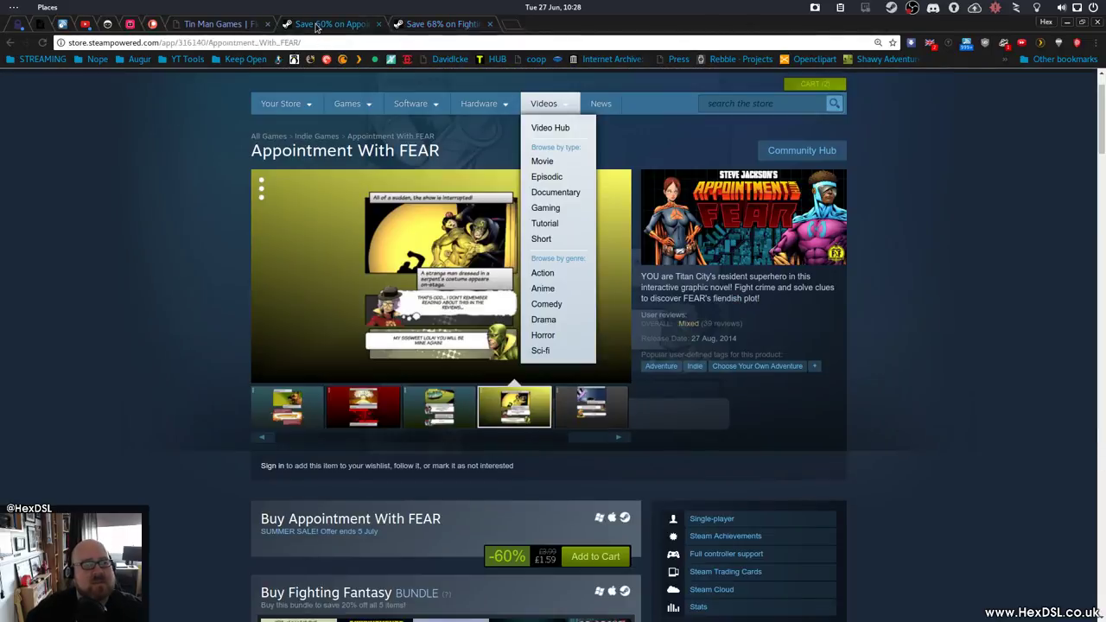
pyautogui.scroll(-3)
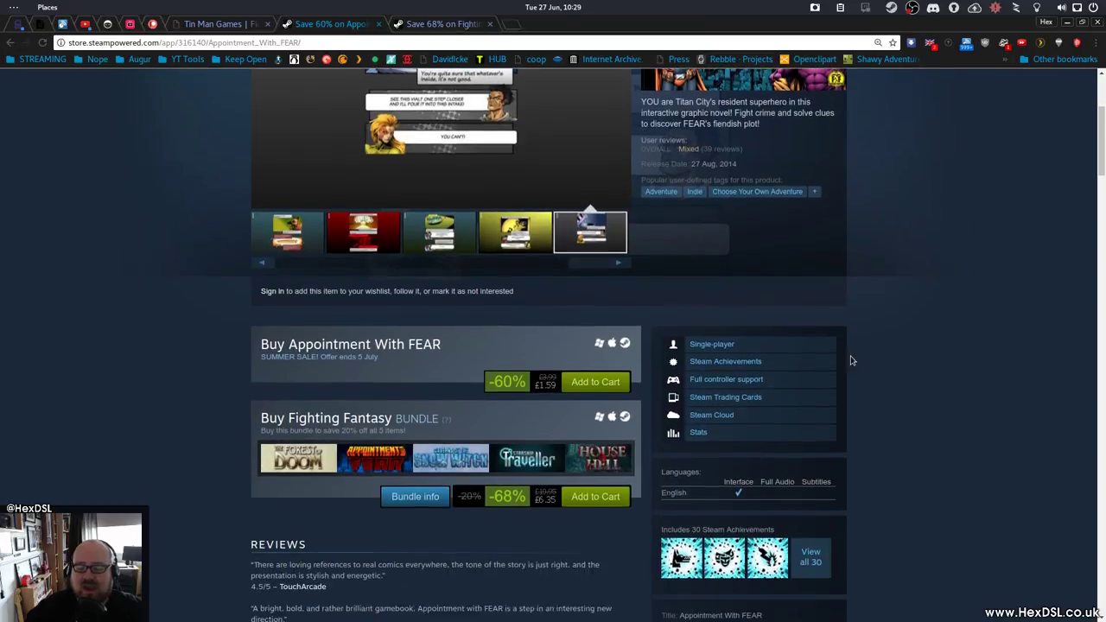
pyautogui.scroll(-3)
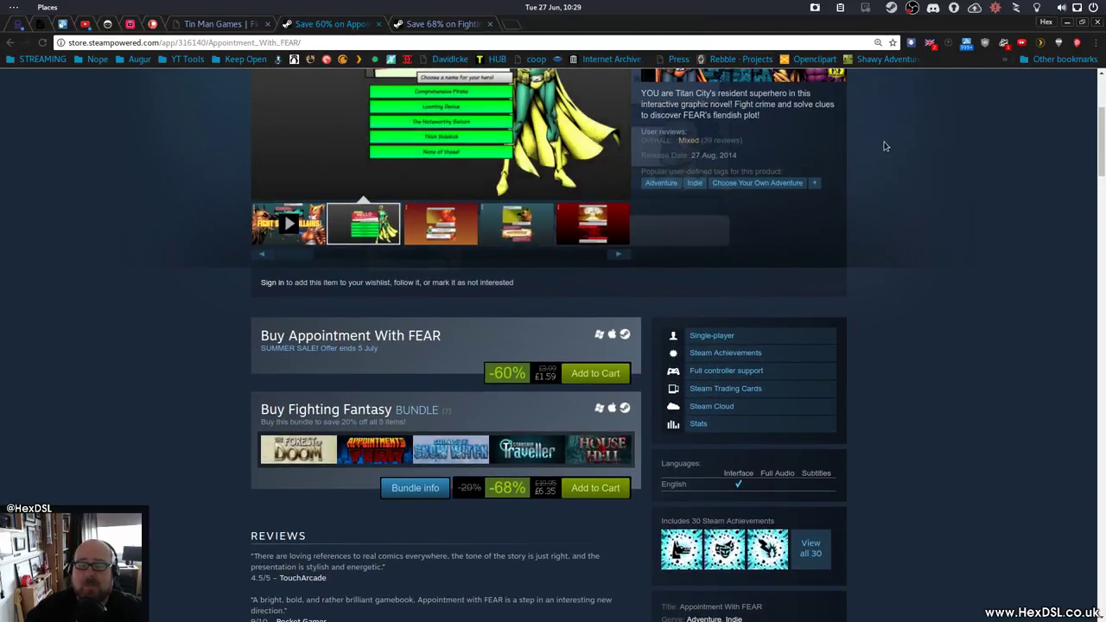
pyautogui.scroll(3)
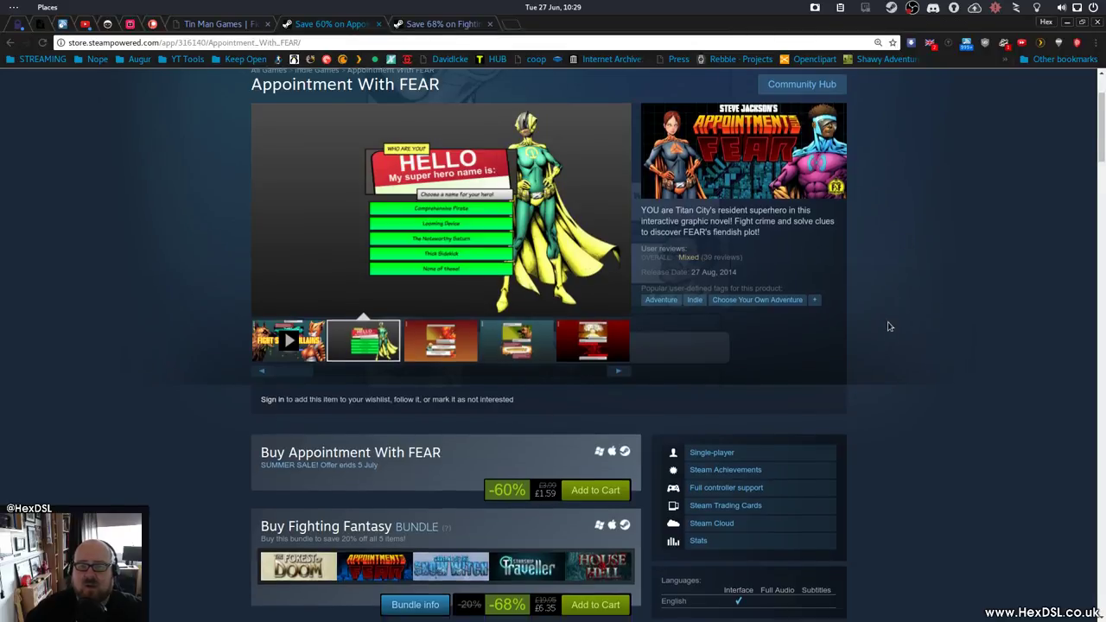
pyautogui.scroll(-3)
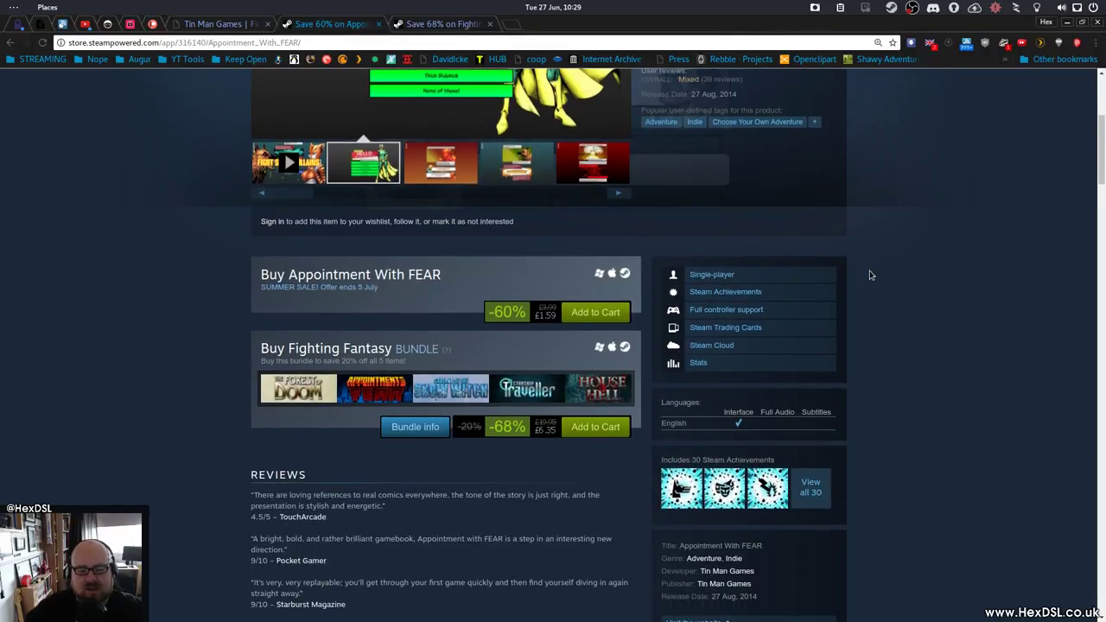
pyautogui.scroll(-3)
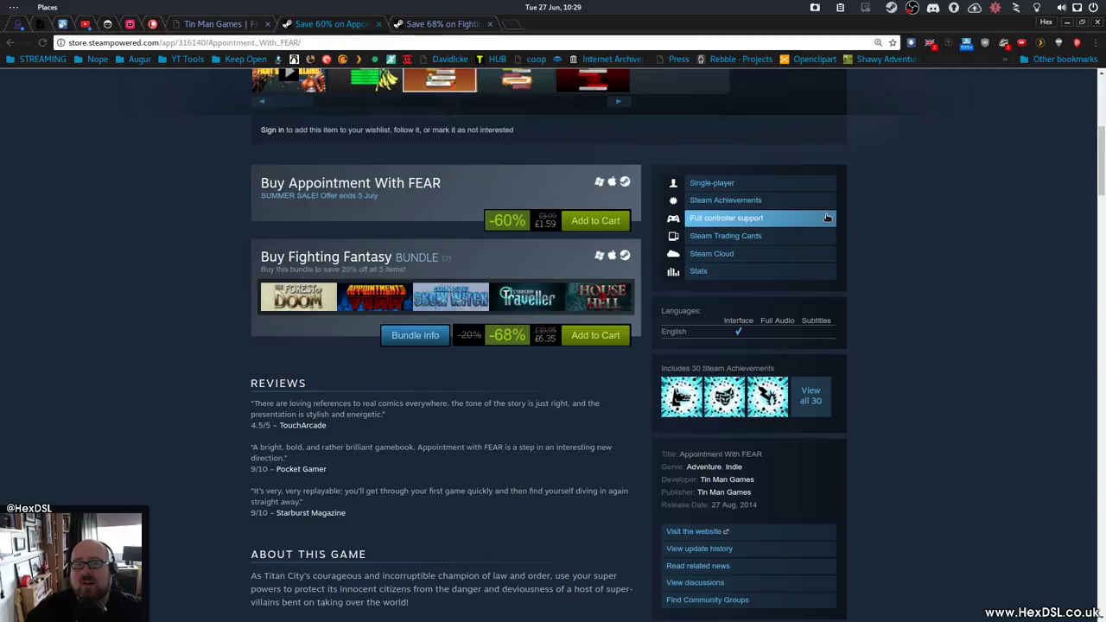
pyautogui.scroll(-3)
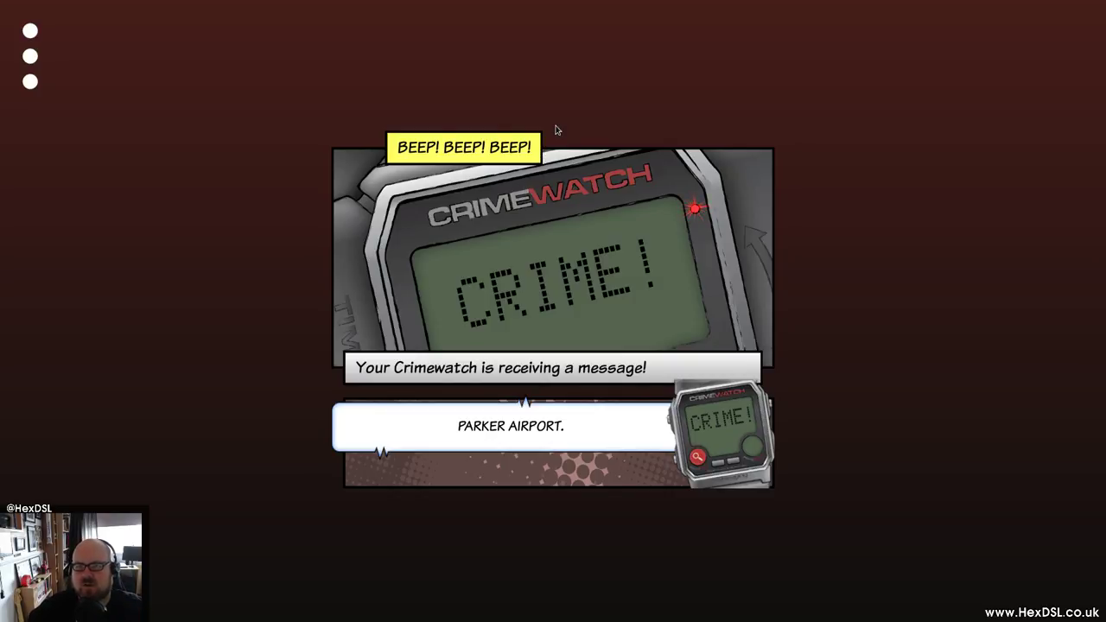
pyautogui.moveTo(835, 301)
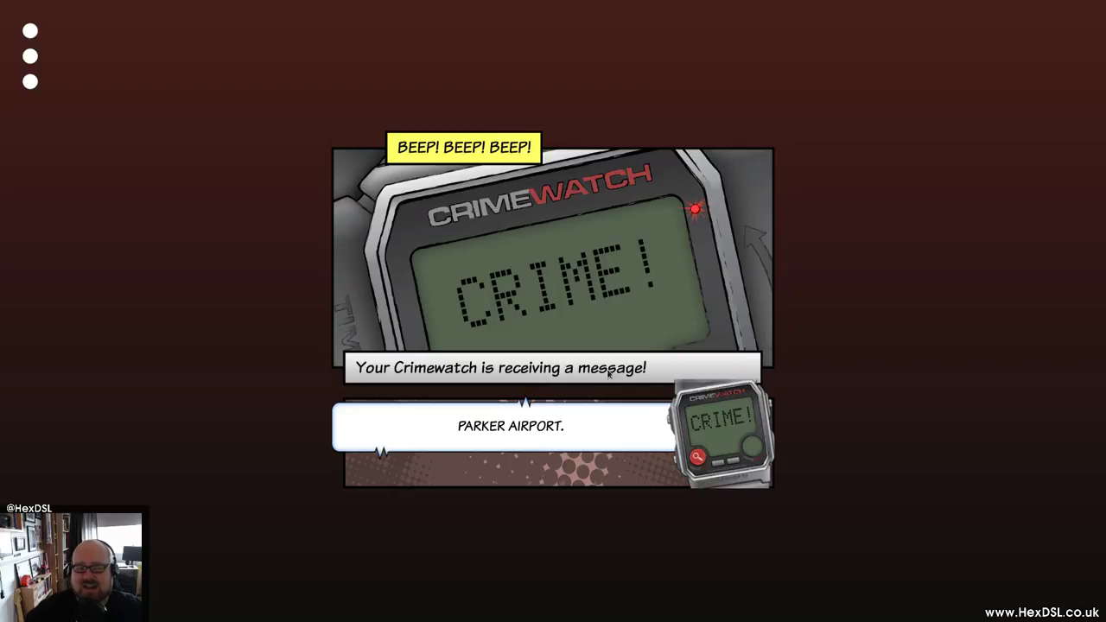
pyautogui.moveTo(653, 408)
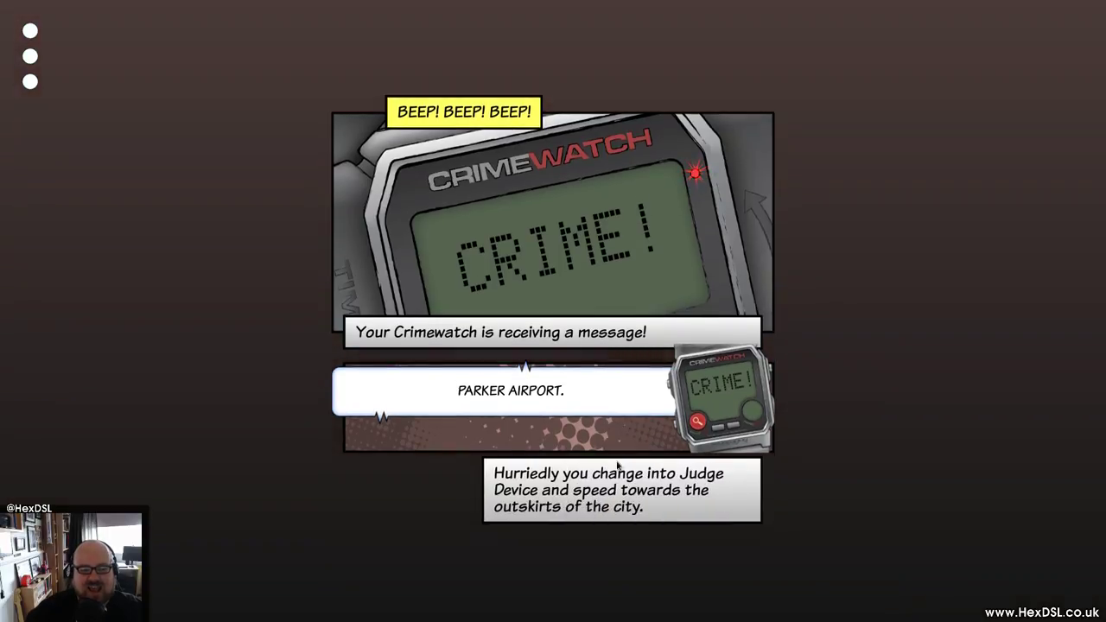
# Scroll the story panels down toward the 'Where will you go?' choice.
pyautogui.scroll(-3)
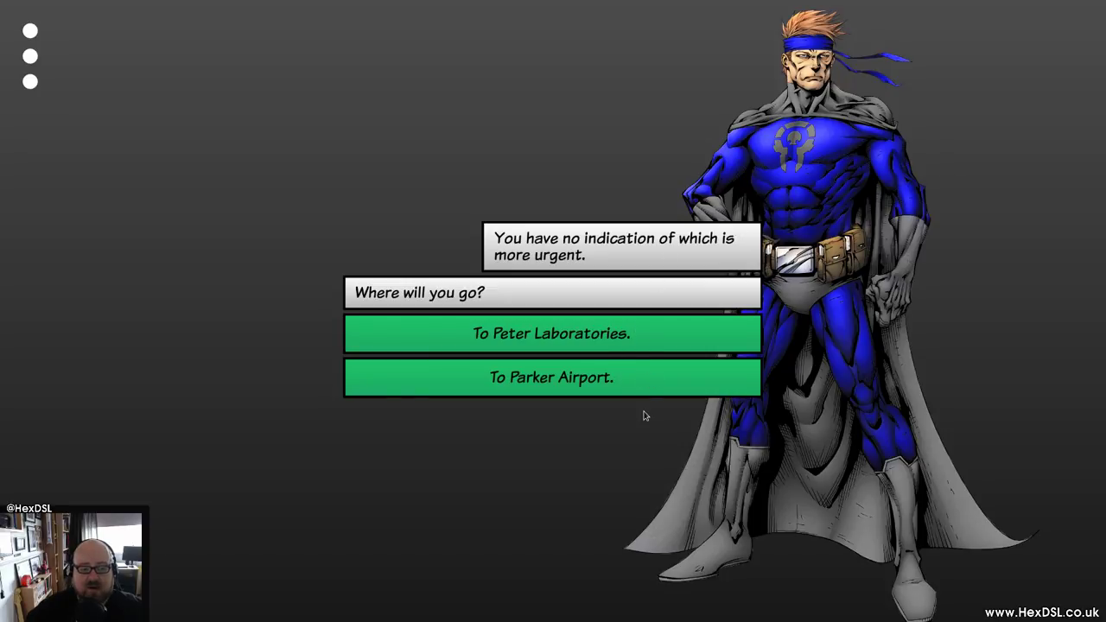
pyautogui.moveTo(657, 344)
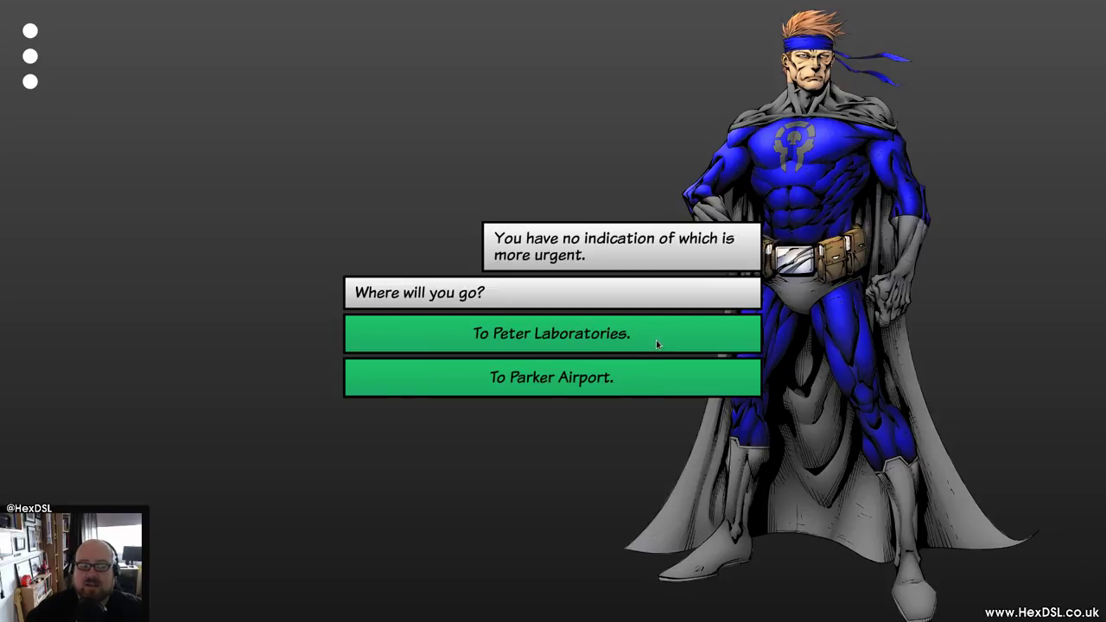
pyautogui.moveTo(657, 349)
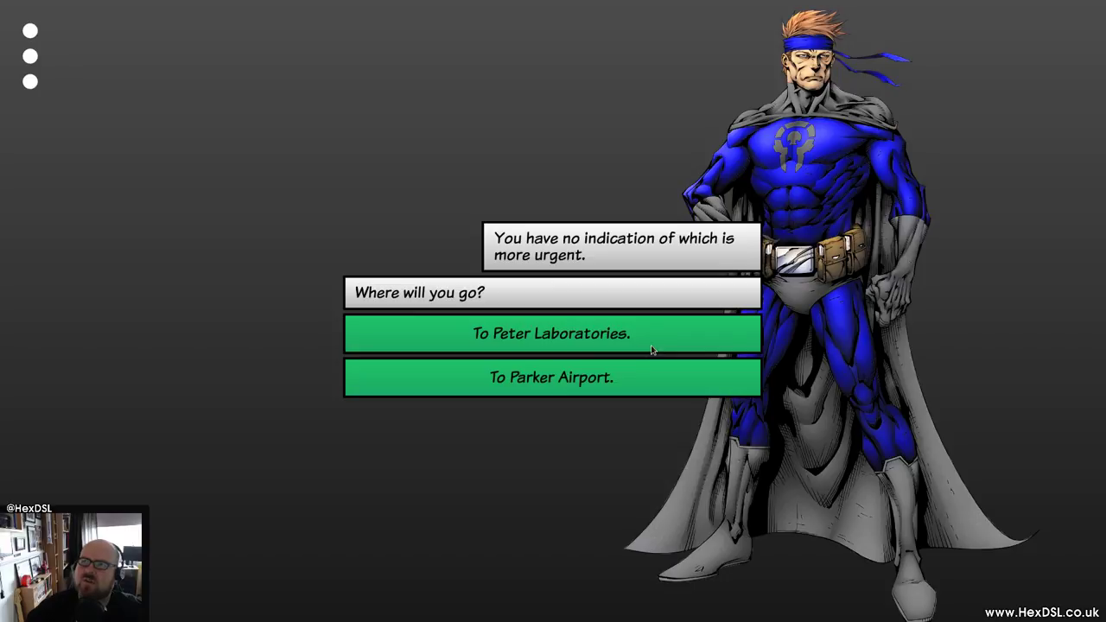
pyautogui.moveTo(684, 339)
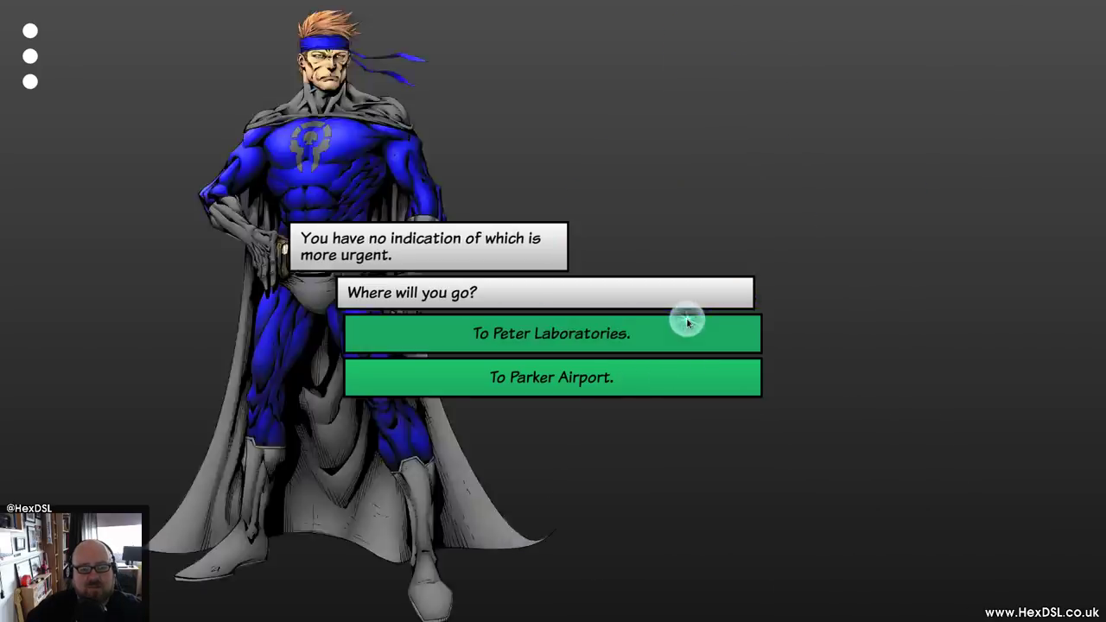
# Choose 'To Peter Laboratories.' and ask the professor 'Is there any other information you can give me?'.
pyautogui.click(551, 334)
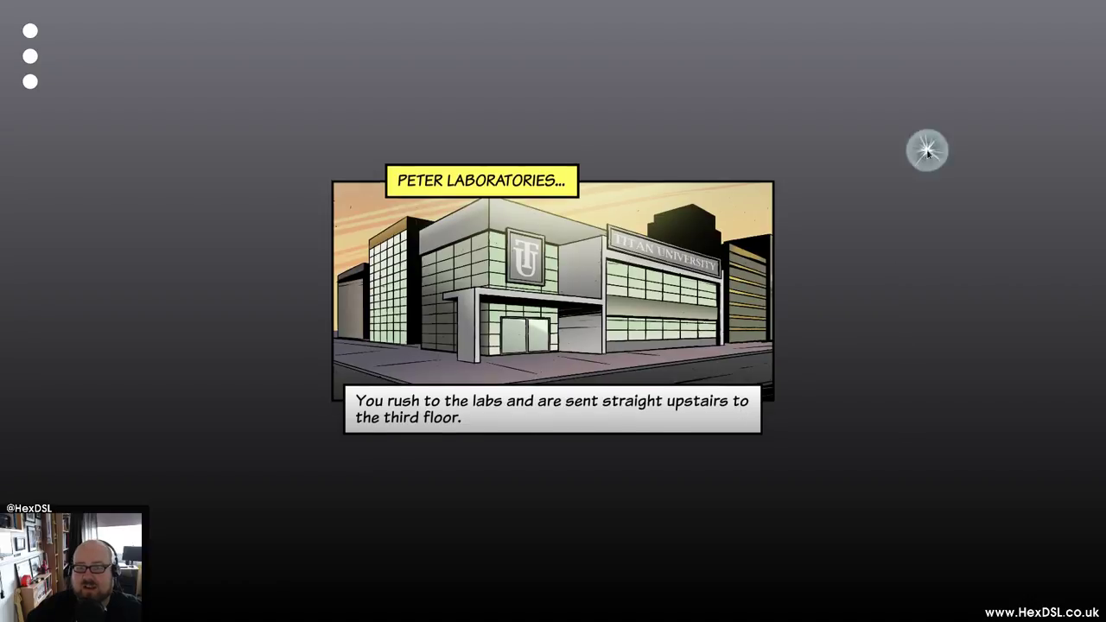
pyautogui.scroll(-3)
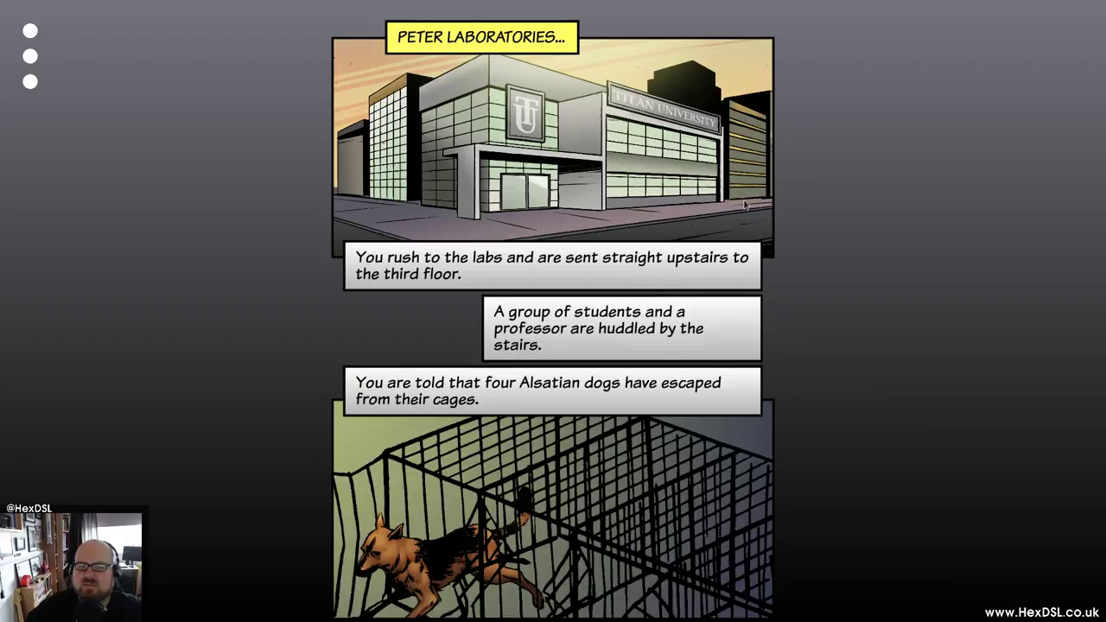
pyautogui.scroll(-3)
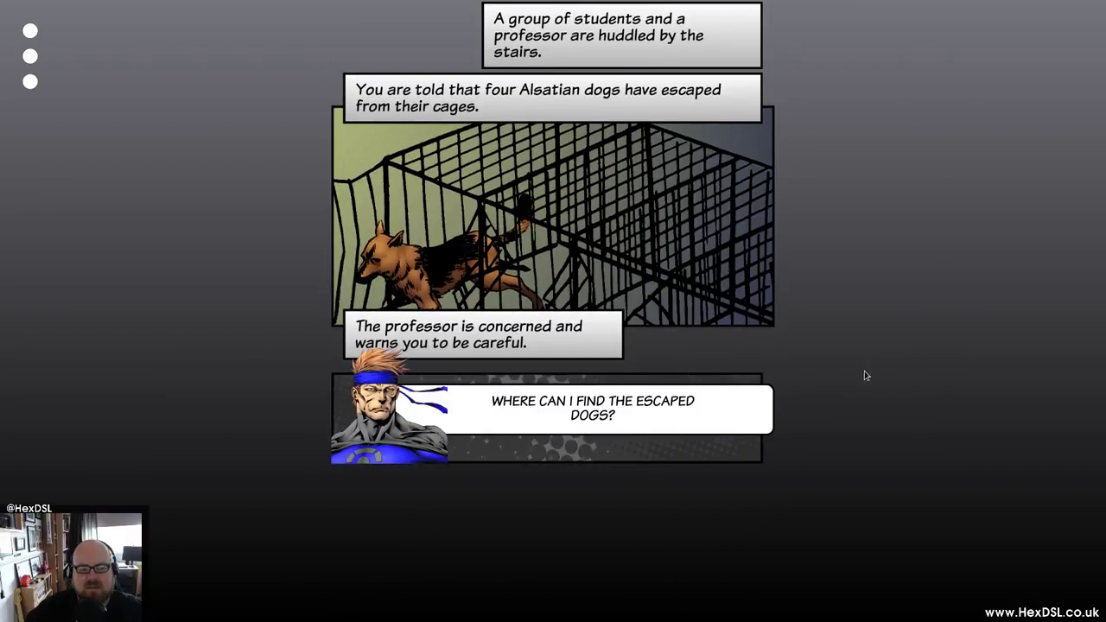
pyautogui.scroll(-3)
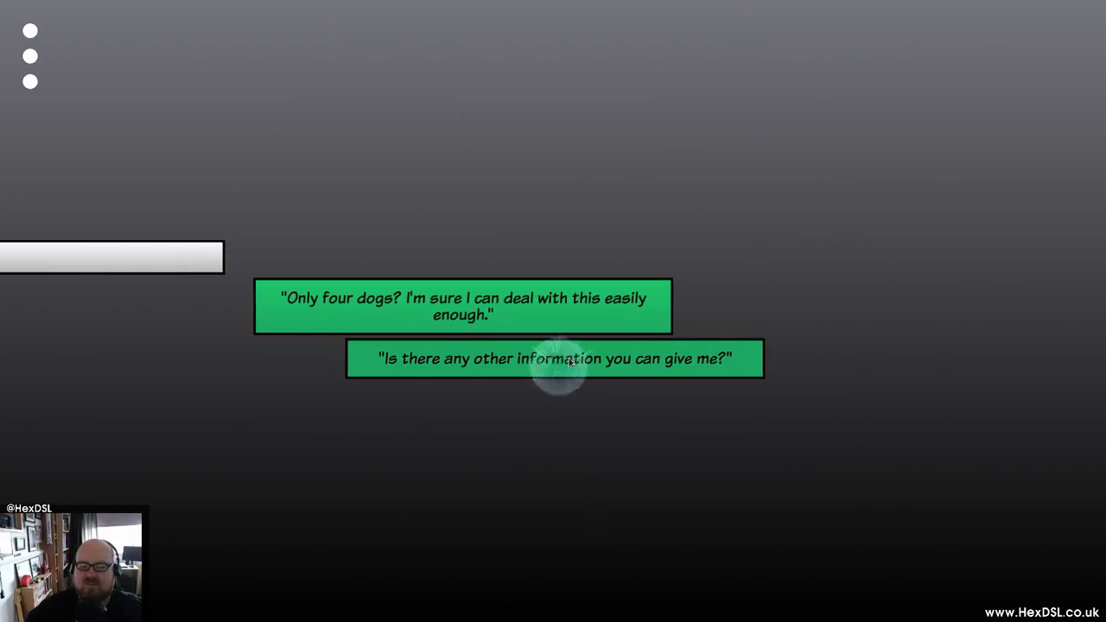
pyautogui.click(554, 357)
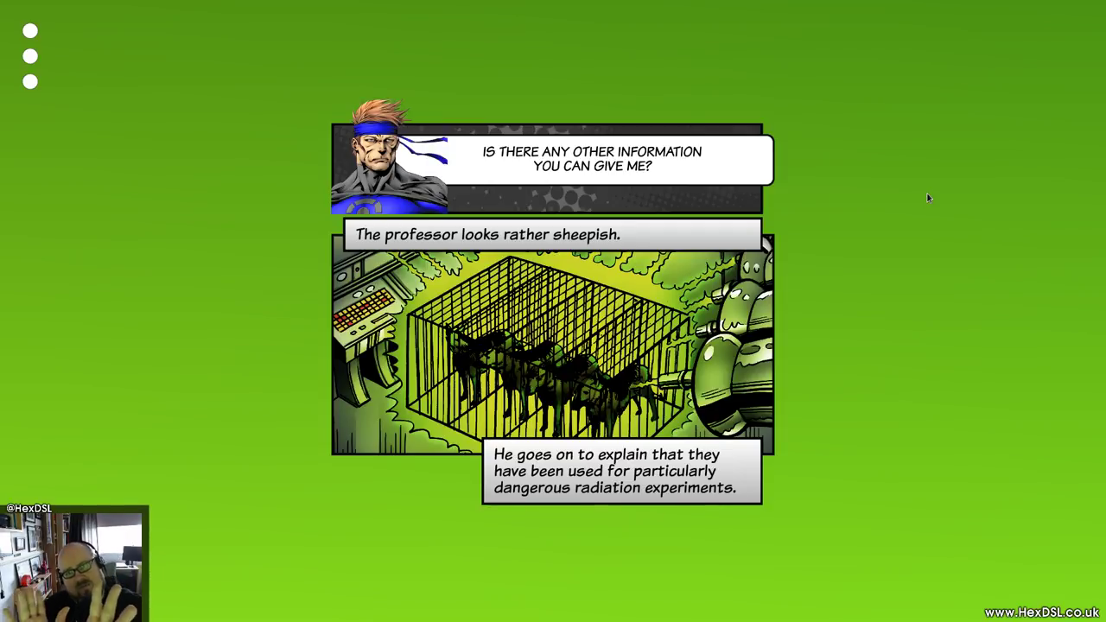
pyautogui.moveTo(885, 121)
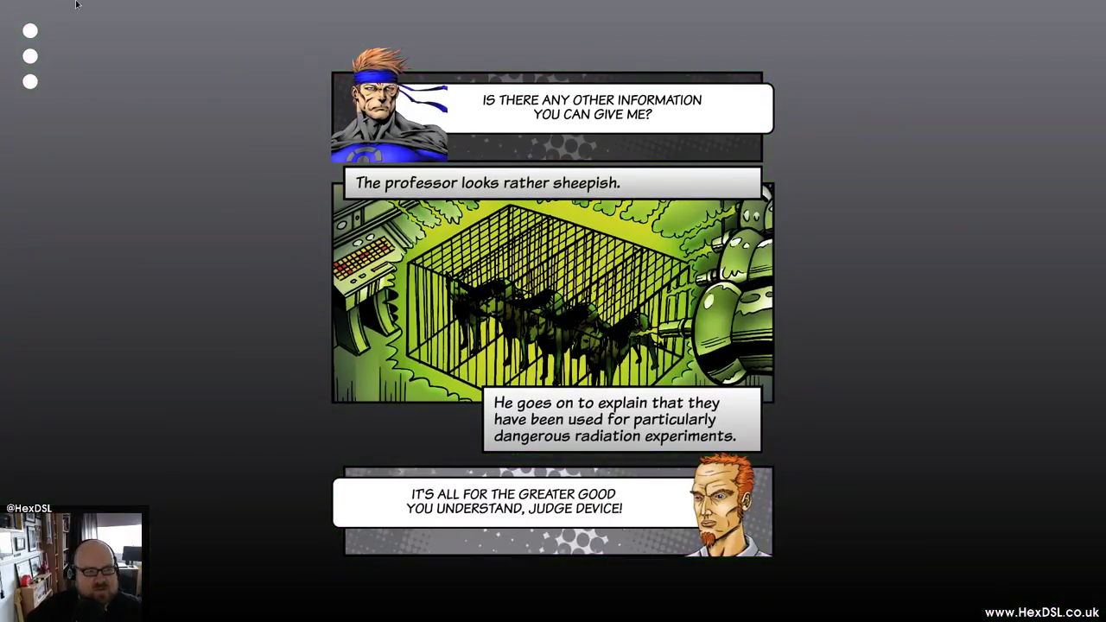
pyautogui.moveTo(3, 356)
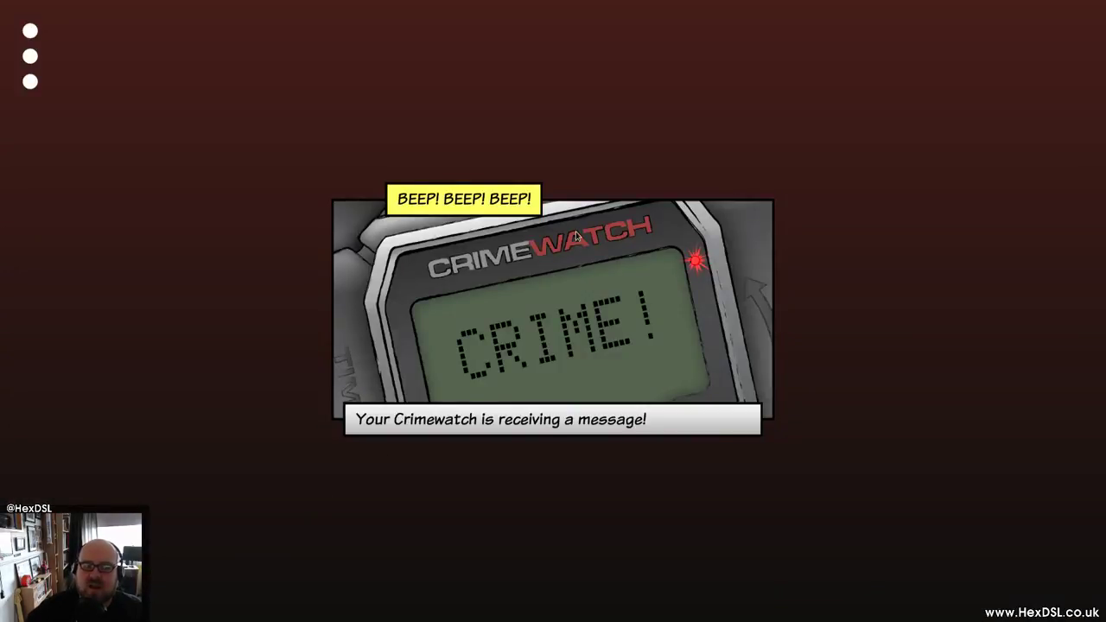
pyautogui.moveTo(626, 349)
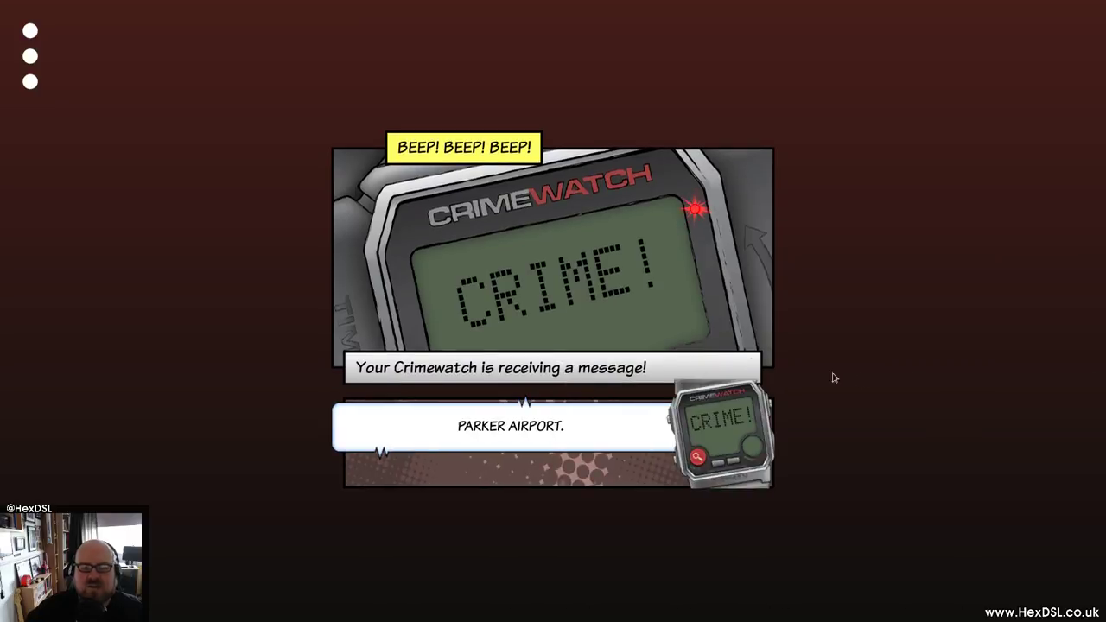
pyautogui.moveTo(531, 293)
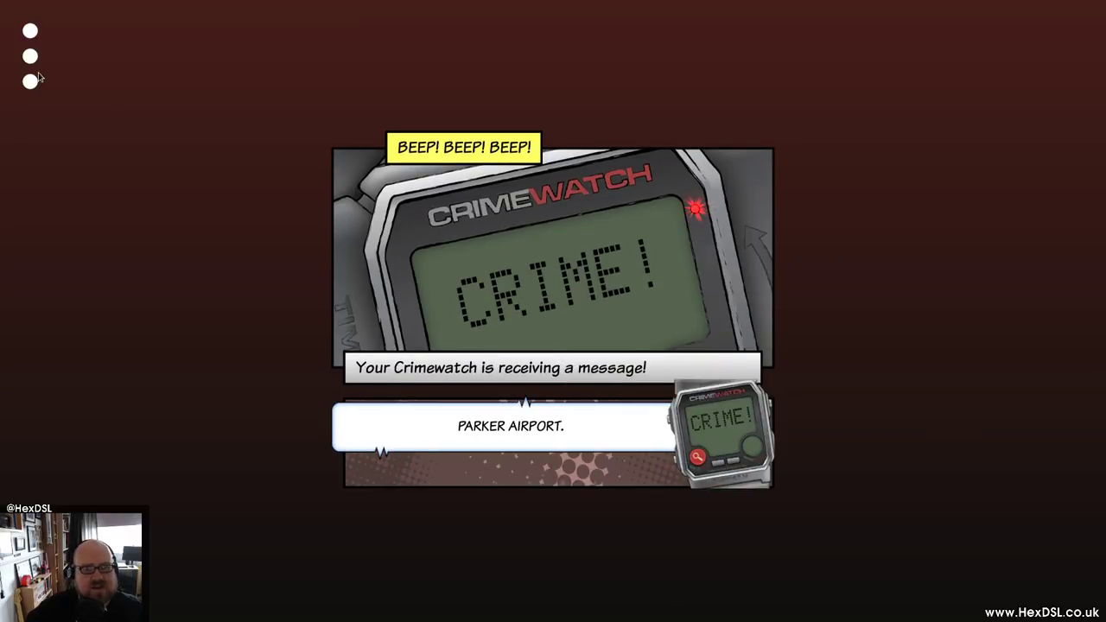
pyautogui.moveTo(69, 99)
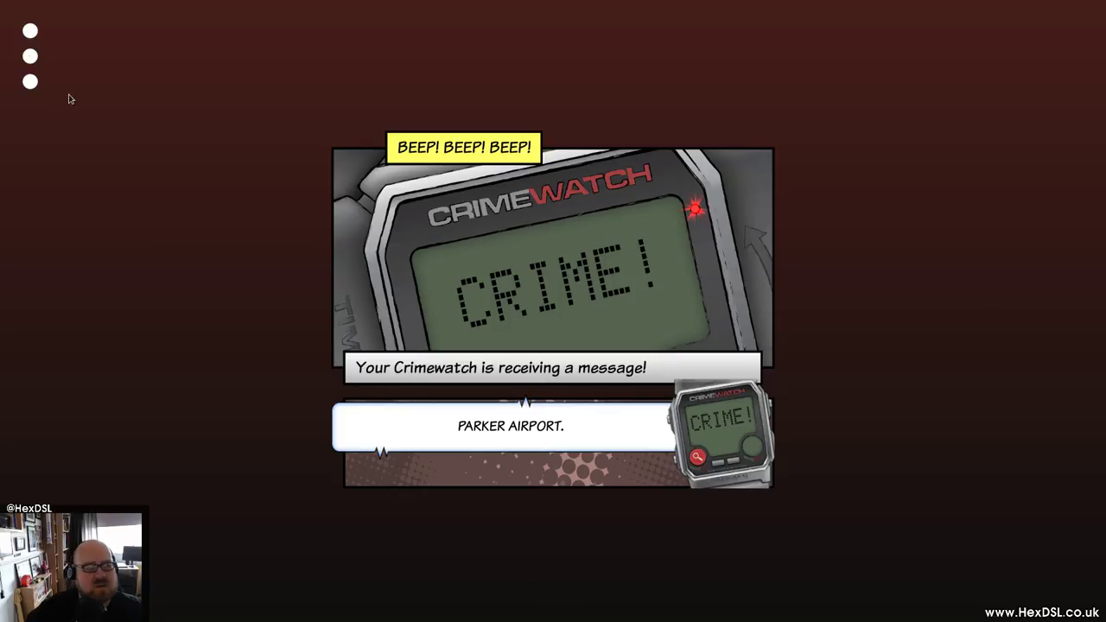
pyautogui.moveTo(31, 53)
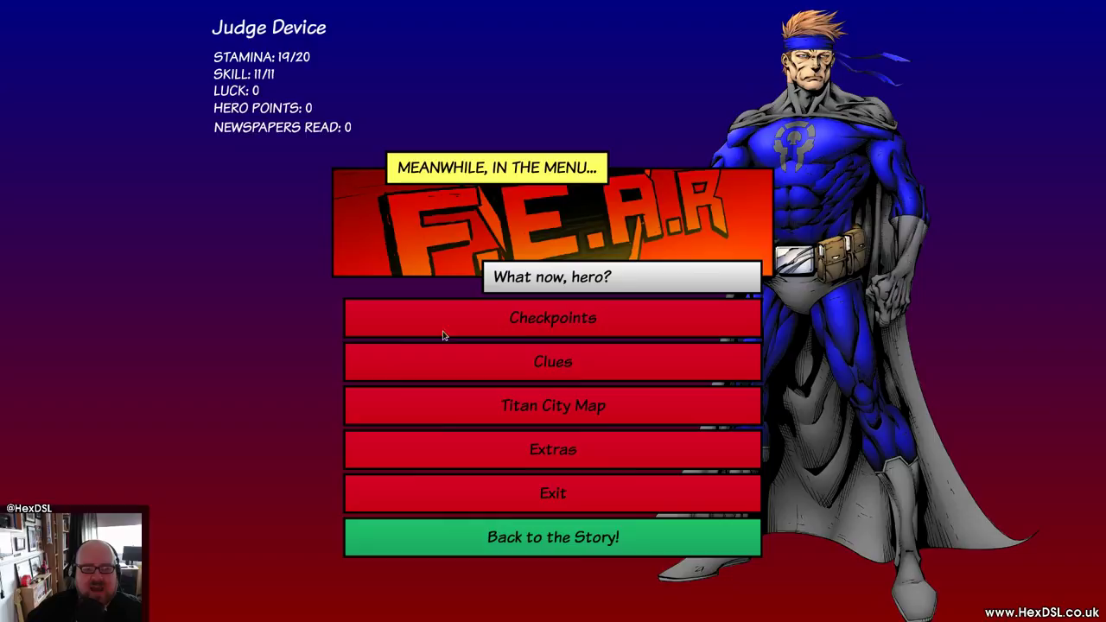
pyautogui.moveTo(594, 419)
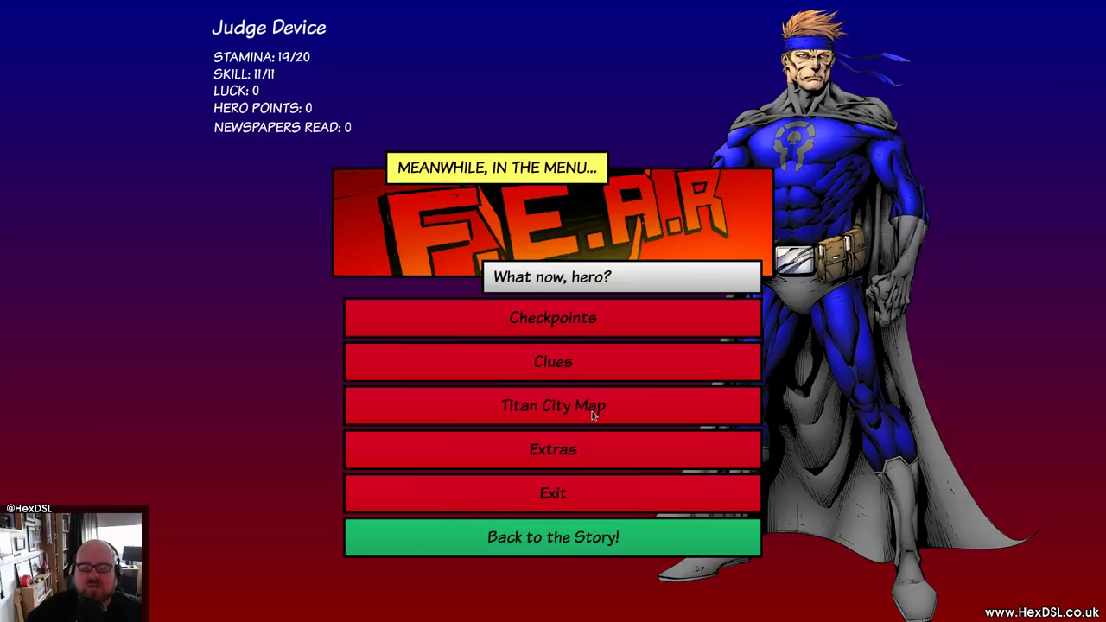
# Choose Titan City Map from the in-game menu.
pyautogui.click(553, 405)
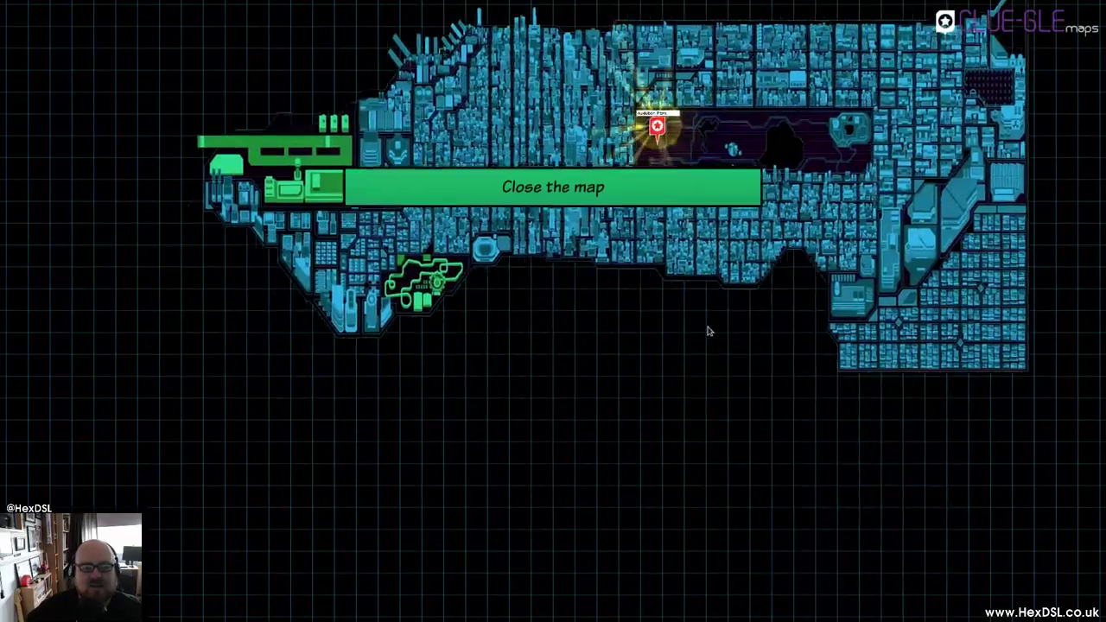
pyautogui.click(554, 186)
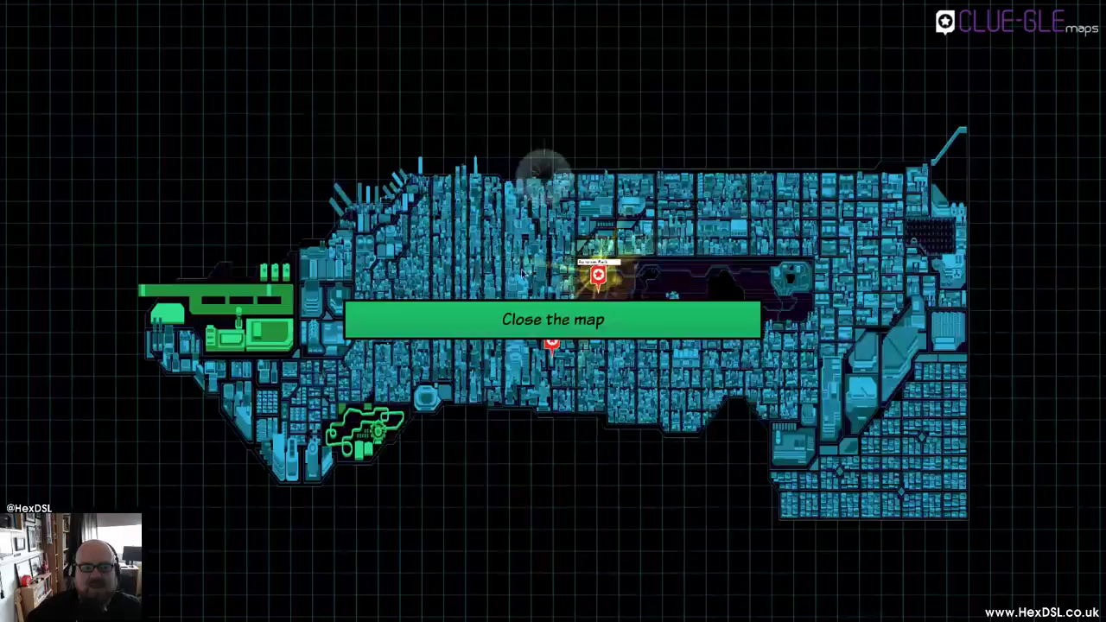
pyautogui.click(554, 318)
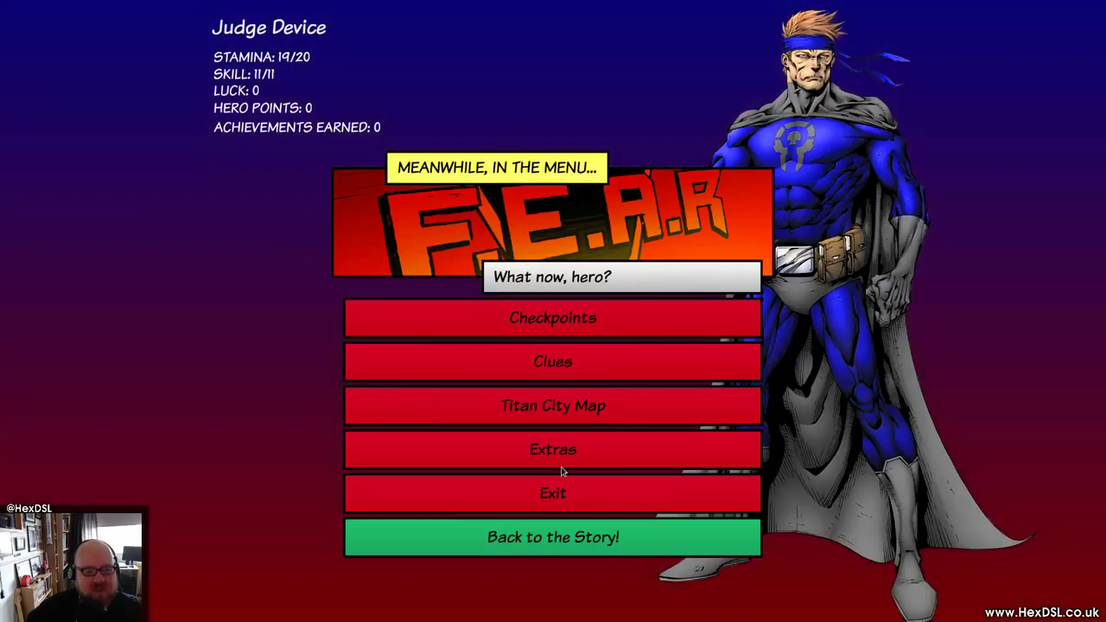
pyautogui.click(554, 450)
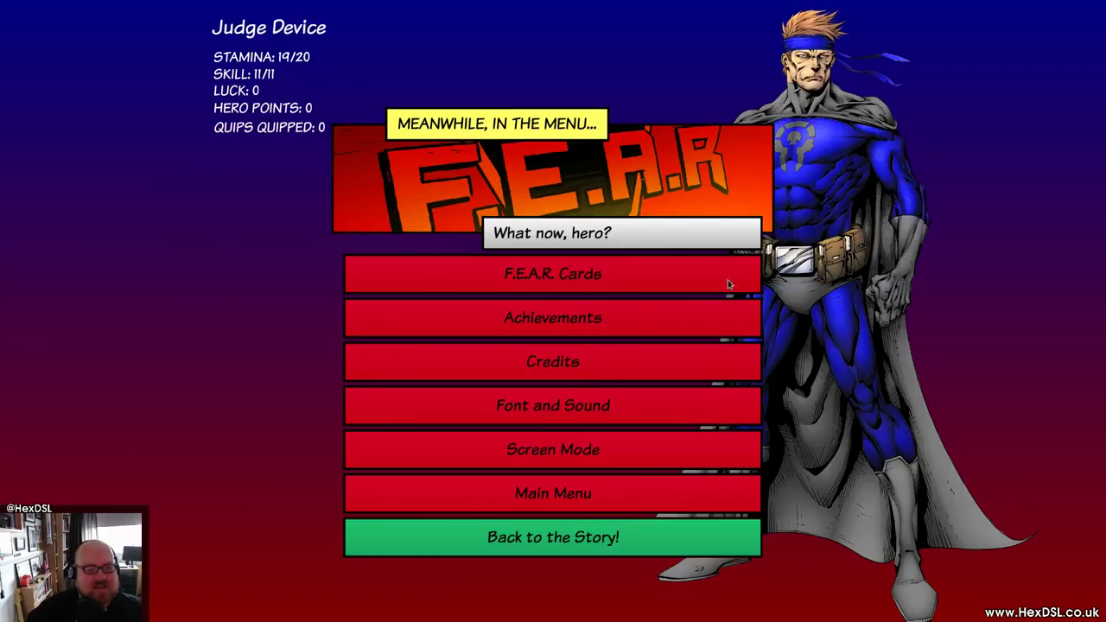
pyautogui.moveTo(688, 401)
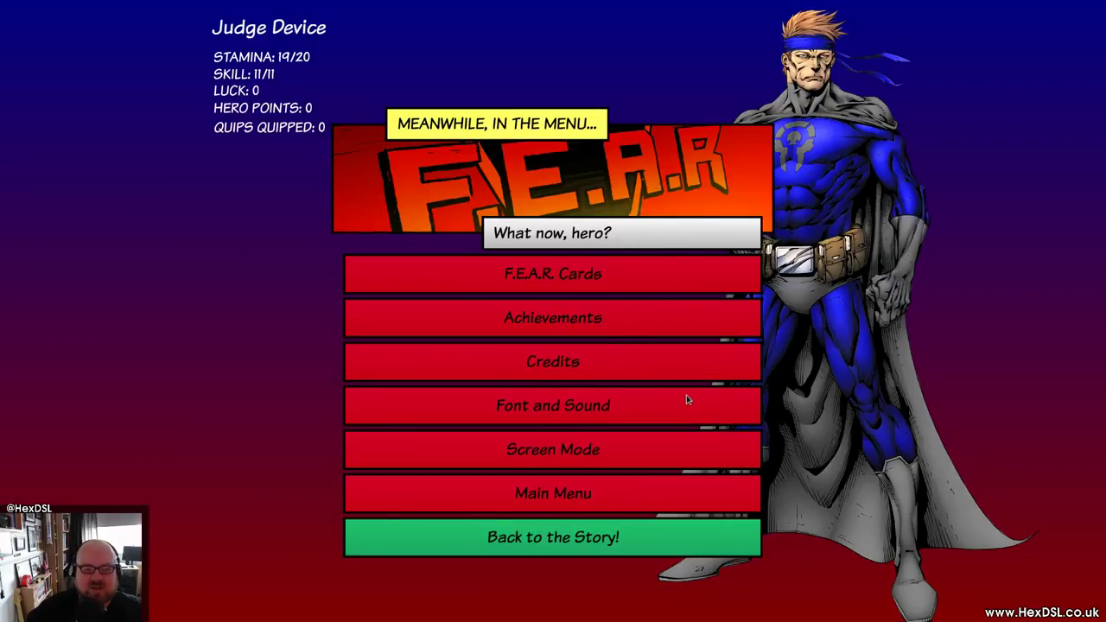
pyautogui.moveTo(631, 503)
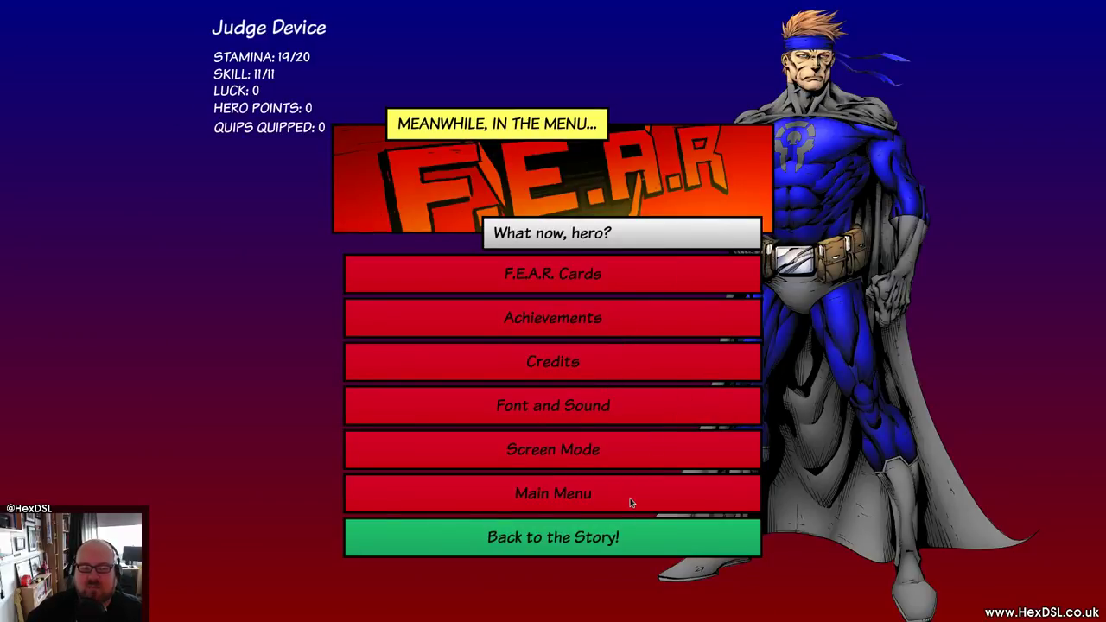
pyautogui.click(550, 537)
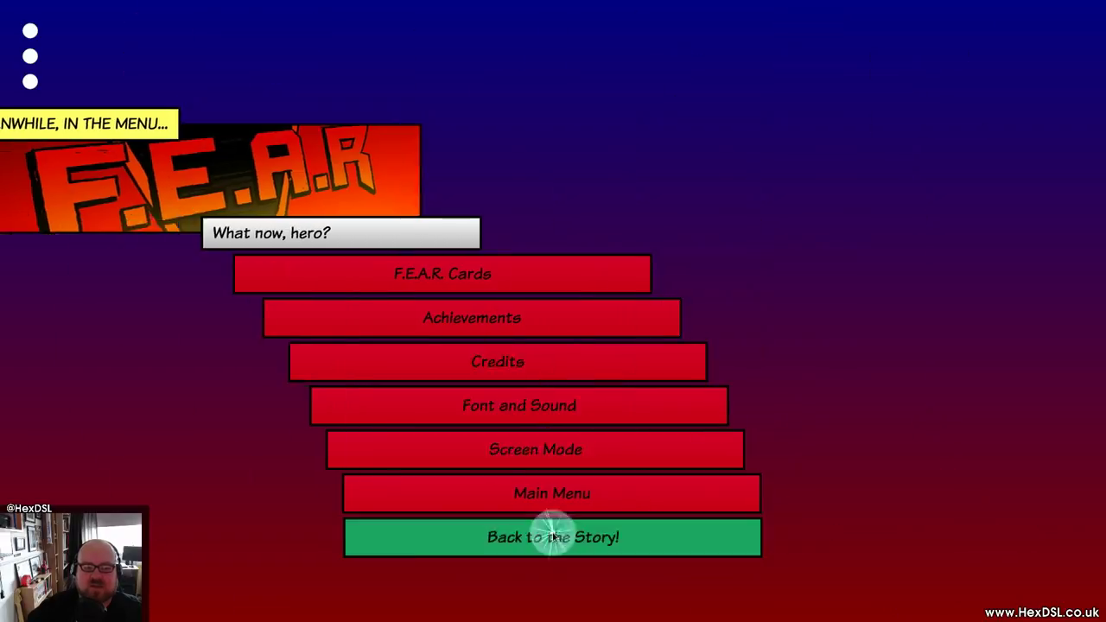
pyautogui.click(550, 537)
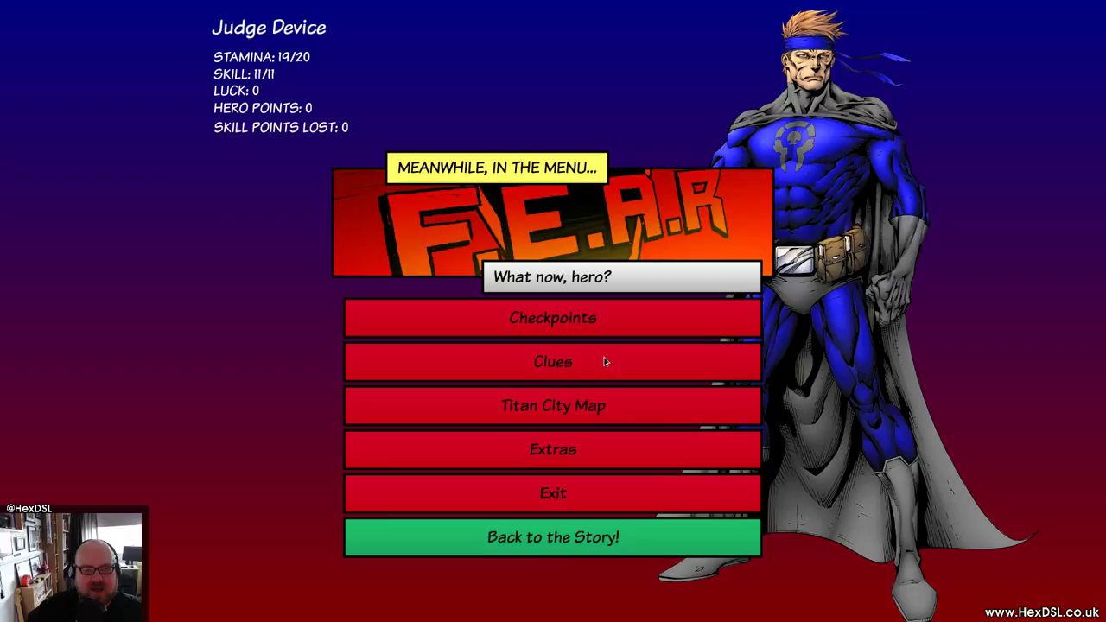
pyautogui.moveTo(716, 394)
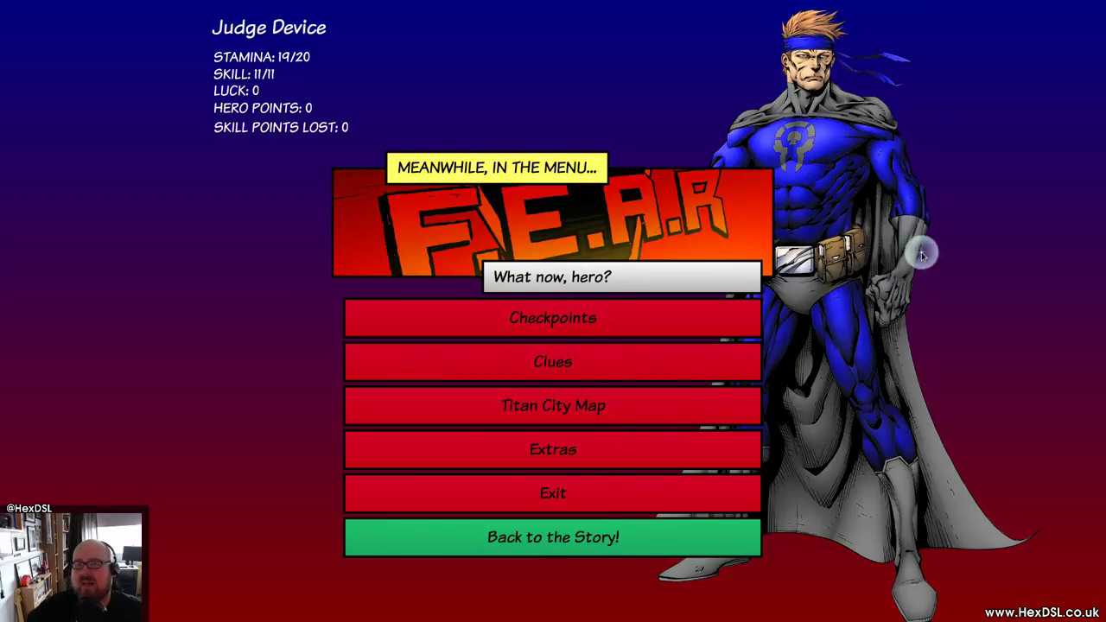
pyautogui.moveTo(845, 138)
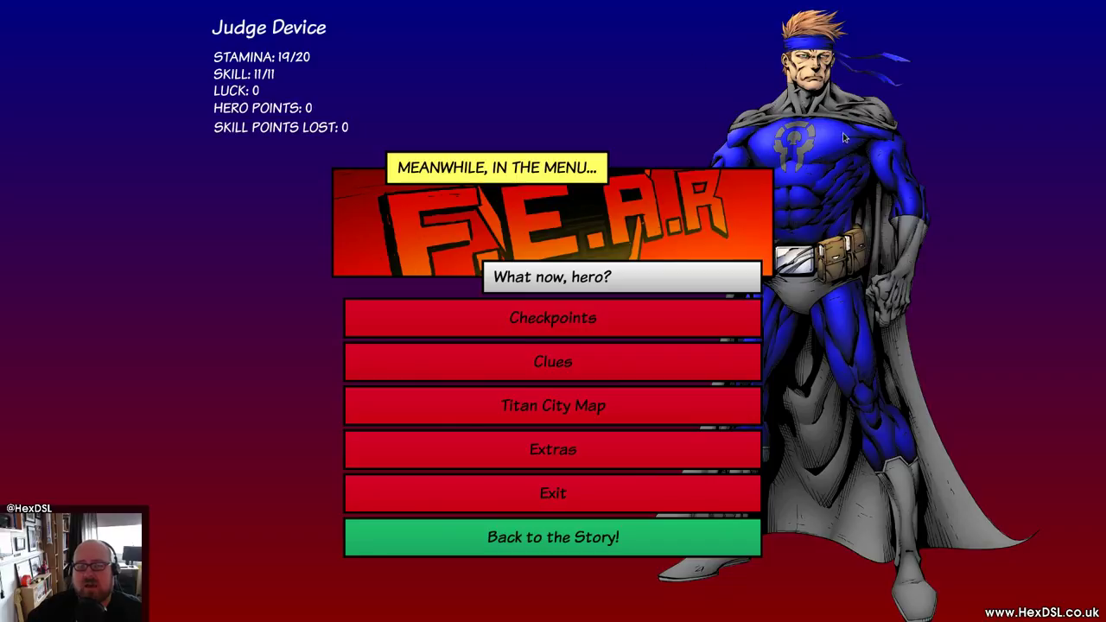
pyautogui.moveTo(978, 235)
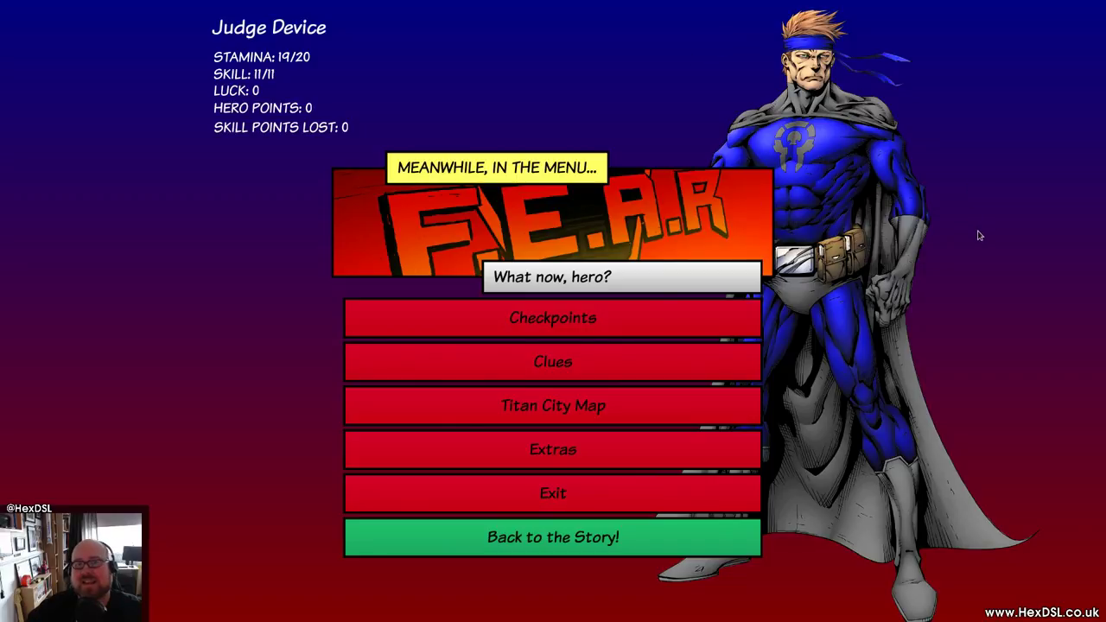
pyautogui.moveTo(1017, 249)
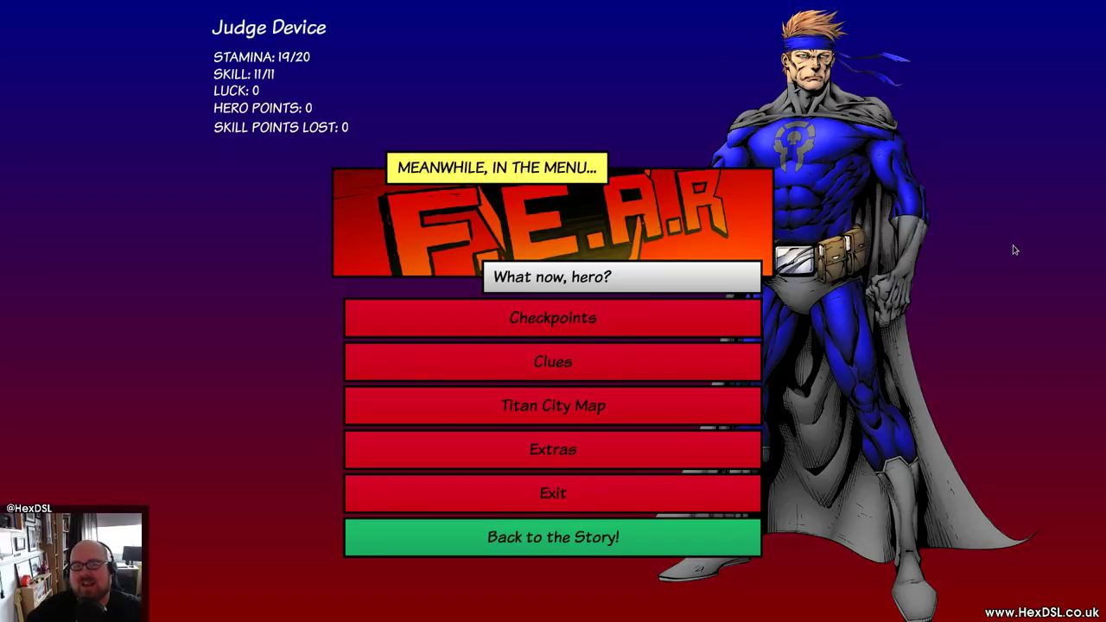
pyautogui.moveTo(475, 283)
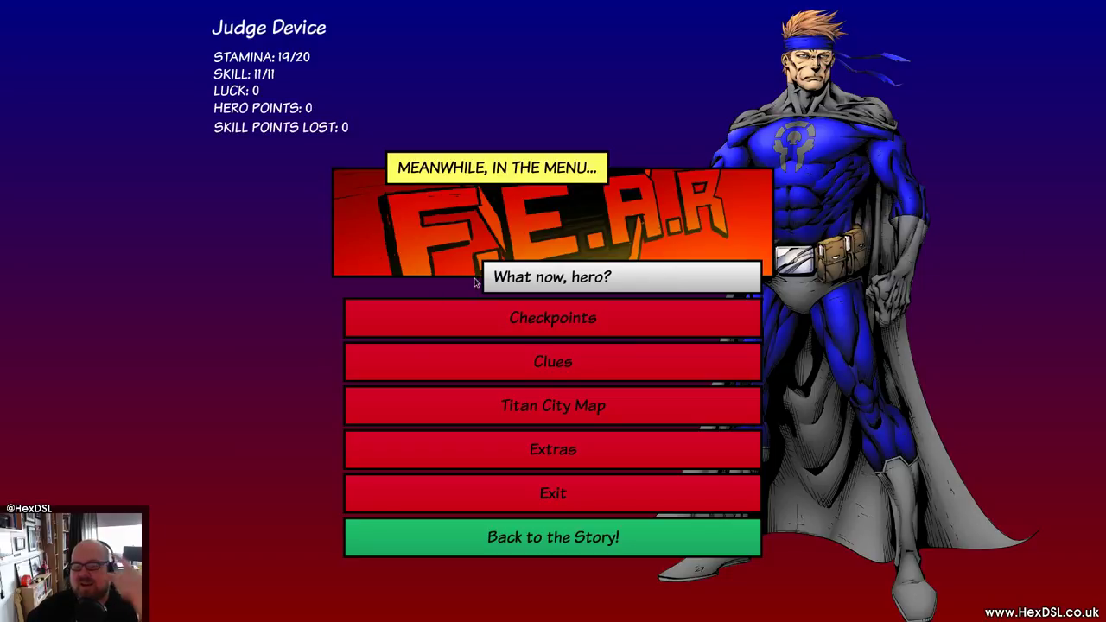
pyautogui.moveTo(986, 149)
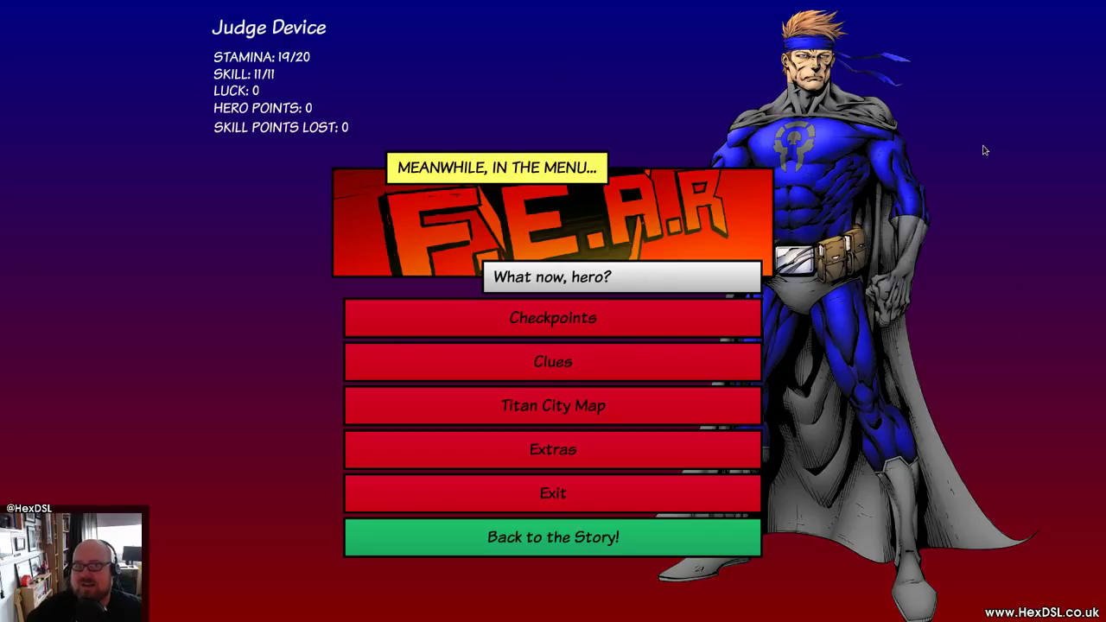
pyautogui.moveTo(986, 182)
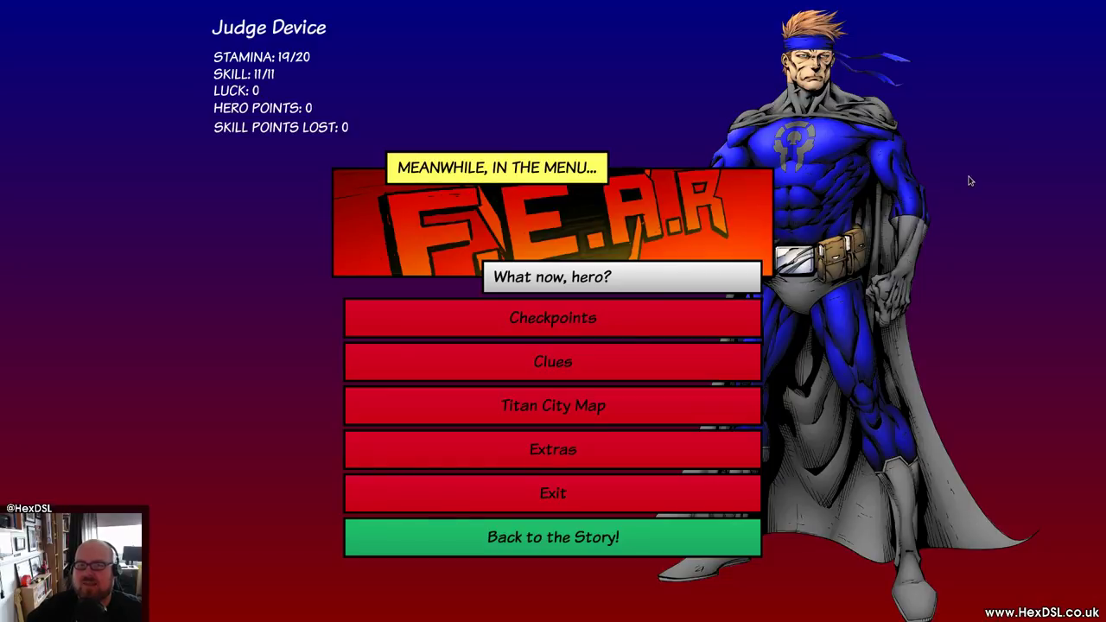
pyautogui.moveTo(204, 128)
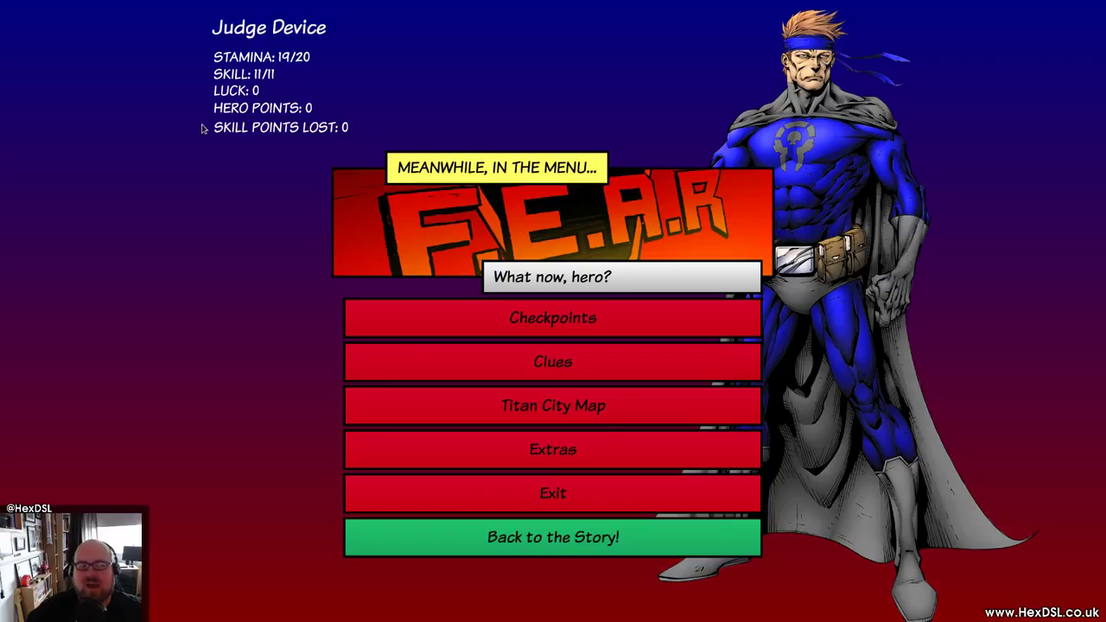
pyautogui.moveTo(614, 495)
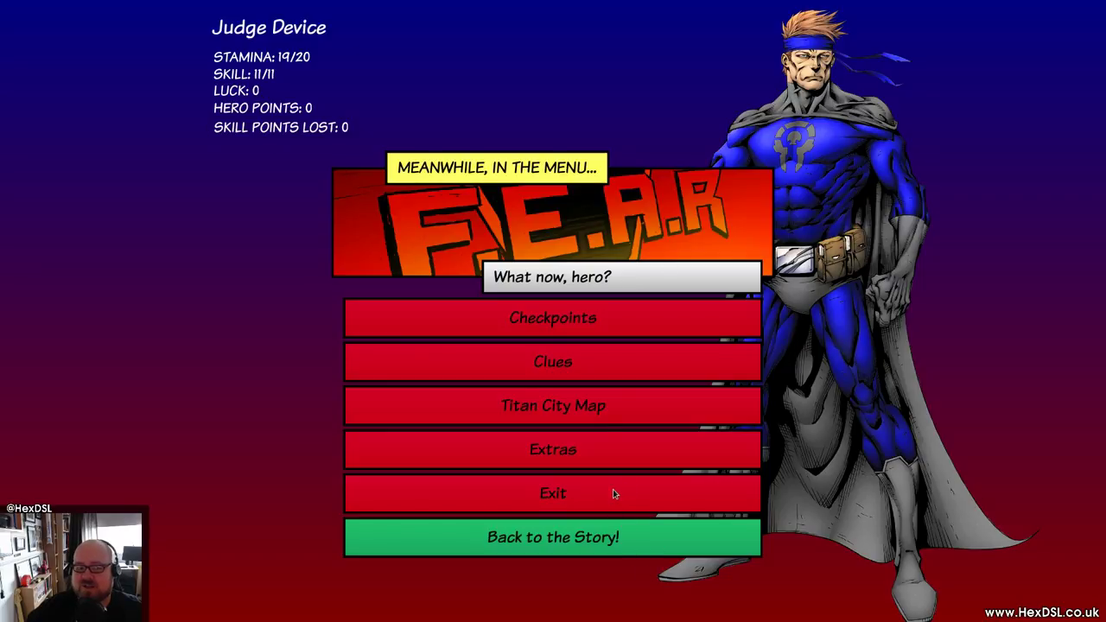
pyautogui.click(553, 495)
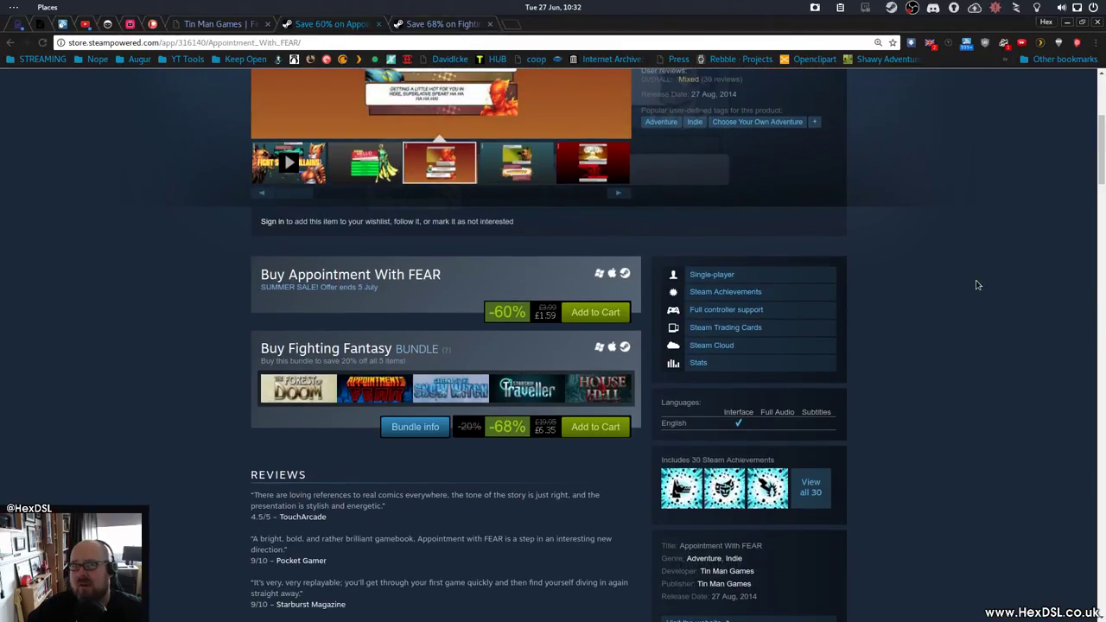
# Scroll up and down the Appointment With FEAR store page.
pyautogui.scroll(3)
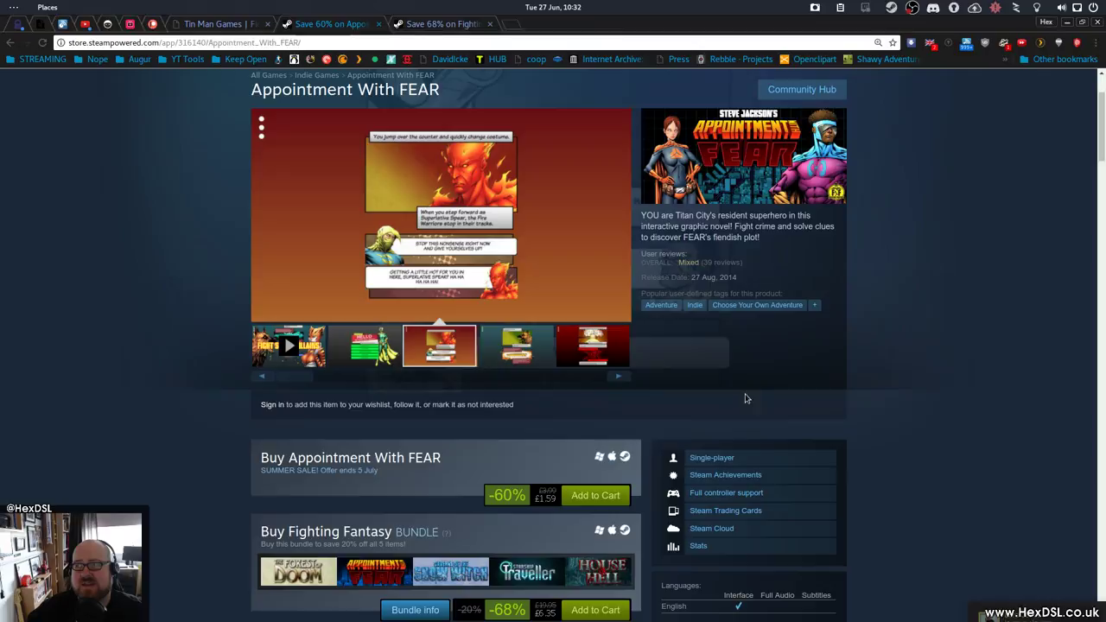
pyautogui.scroll(-3)
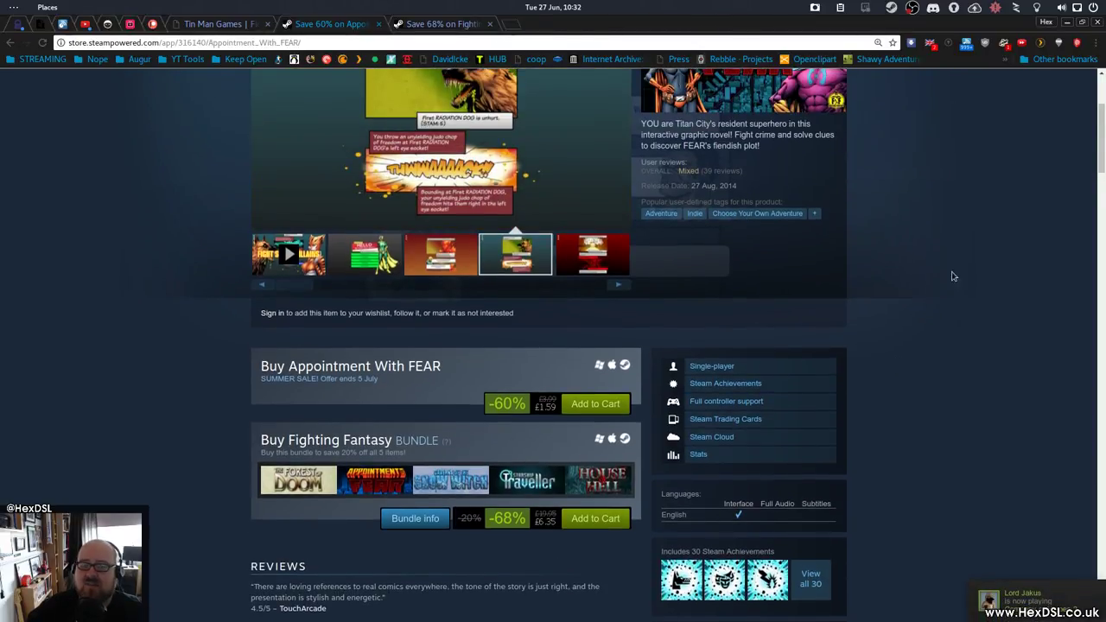
pyautogui.scroll(3)
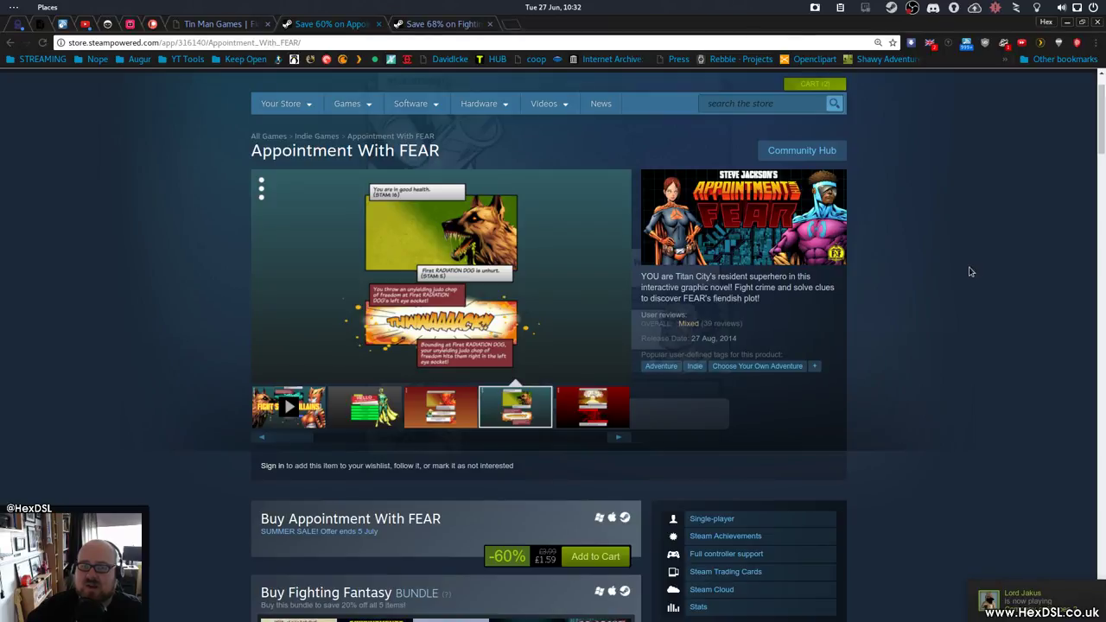
pyautogui.scroll(-3)
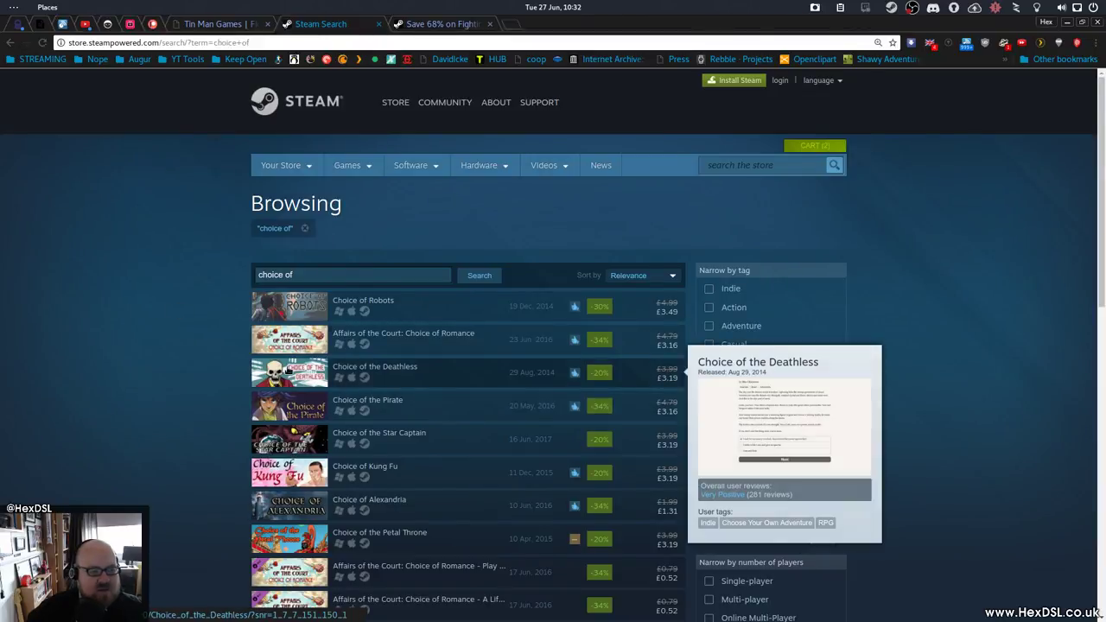
# Go to Choice of the Deathless, enlarge its second screenshot, then scroll to the bundle offers.
pyautogui.click(373, 367)
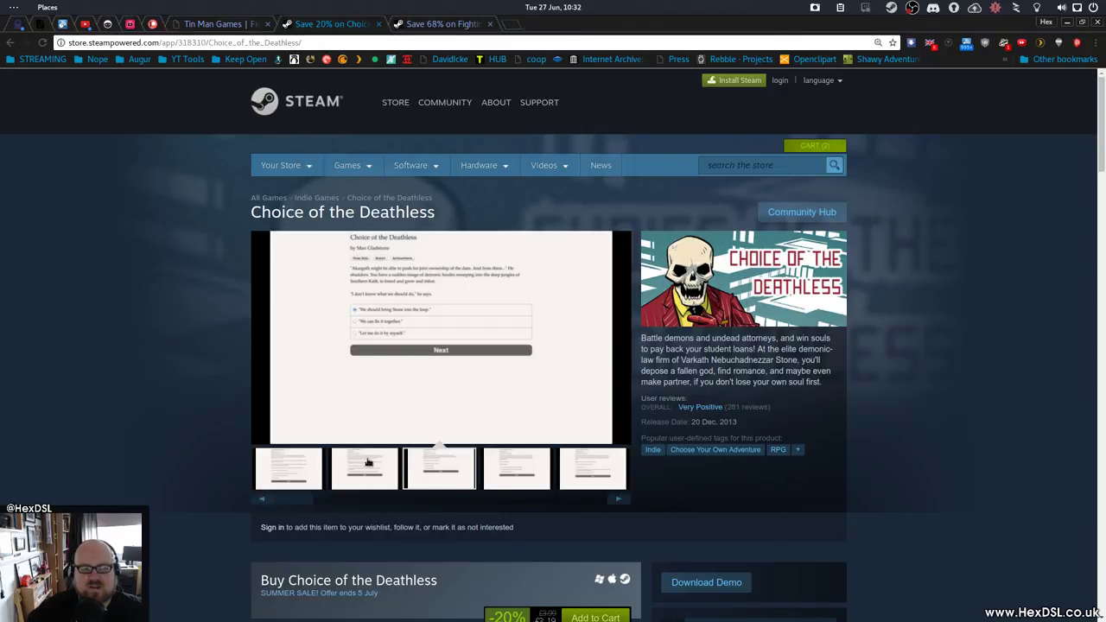
pyautogui.click(363, 468)
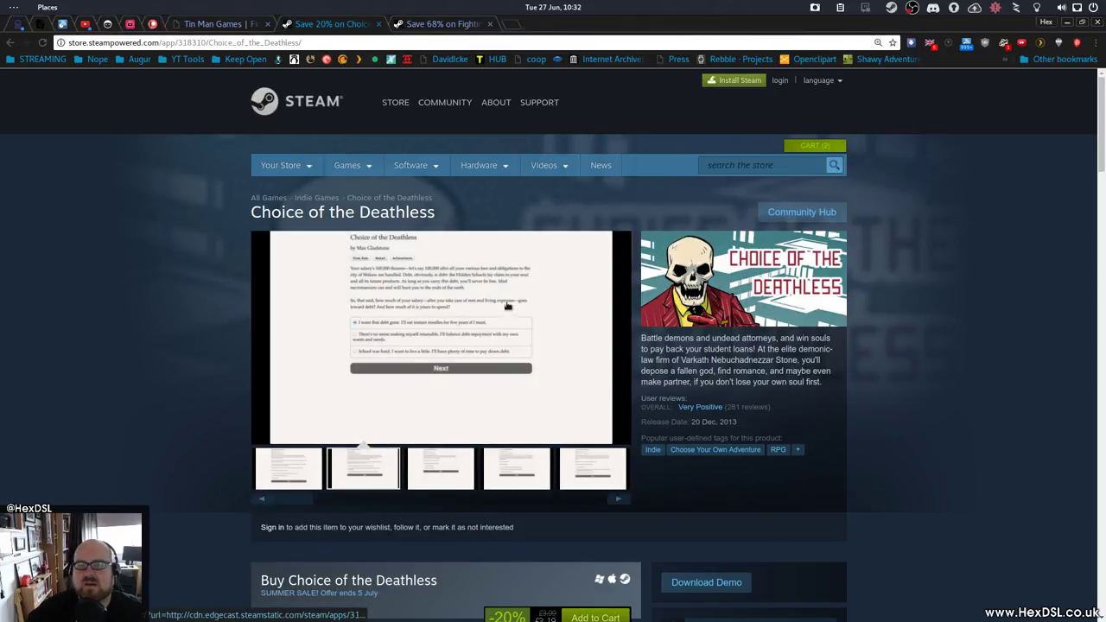
pyautogui.click(441, 337)
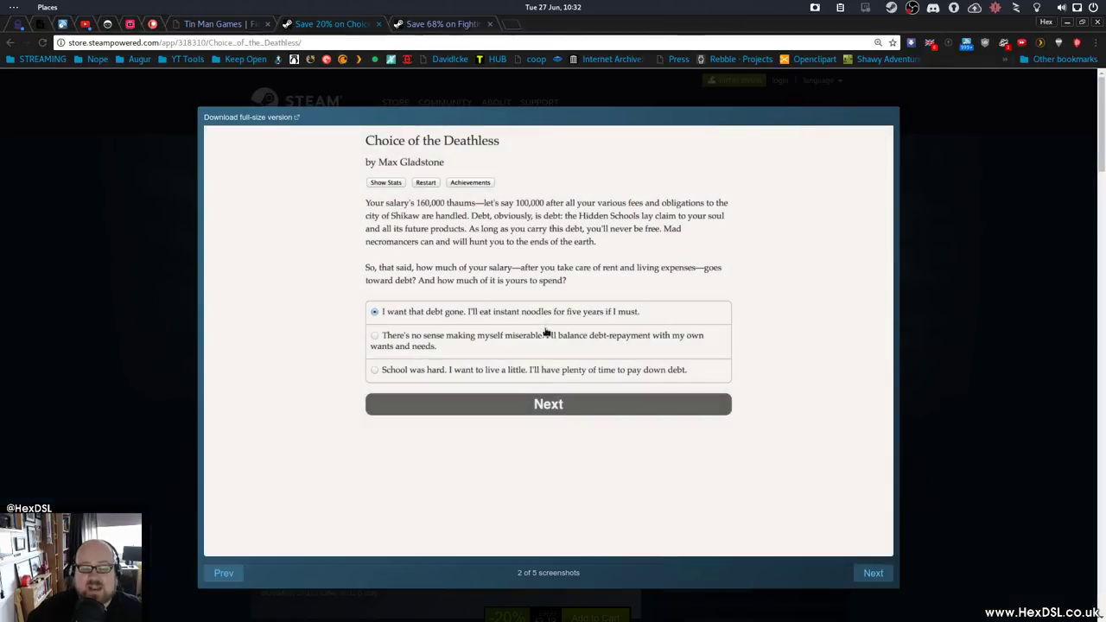
pyautogui.moveTo(959, 423)
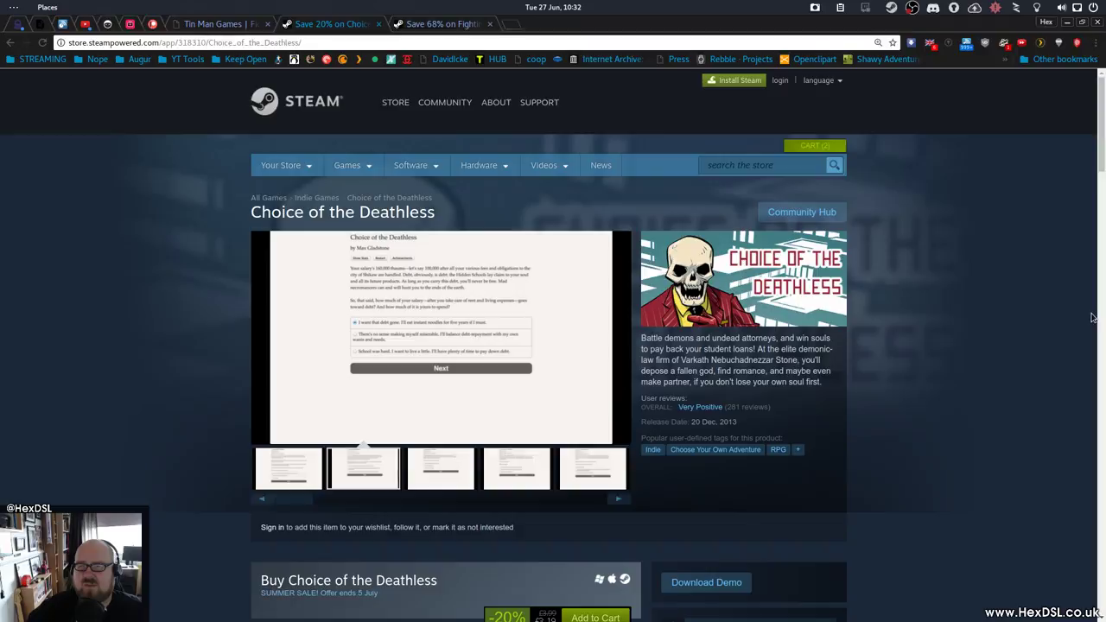
pyautogui.moveTo(663, 496)
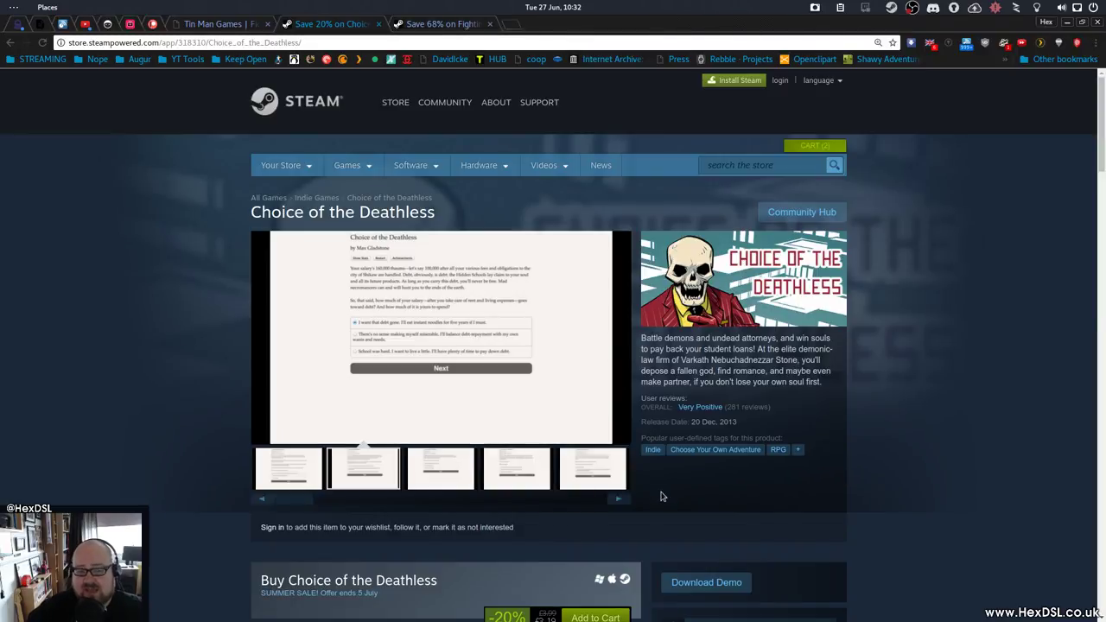
pyautogui.moveTo(894, 415)
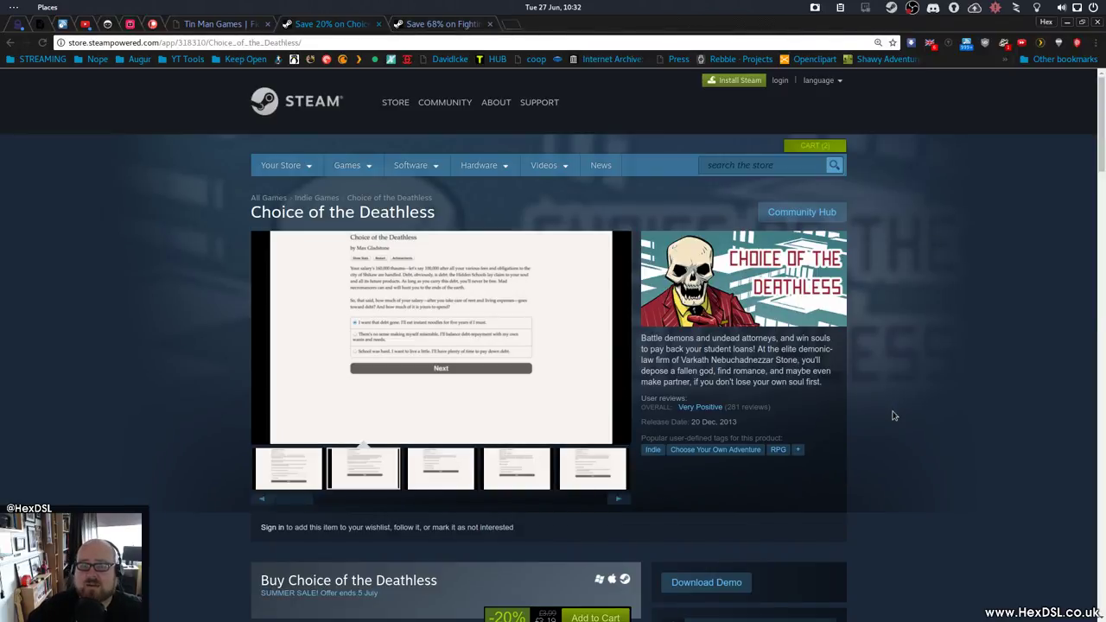
pyautogui.scroll(-3)
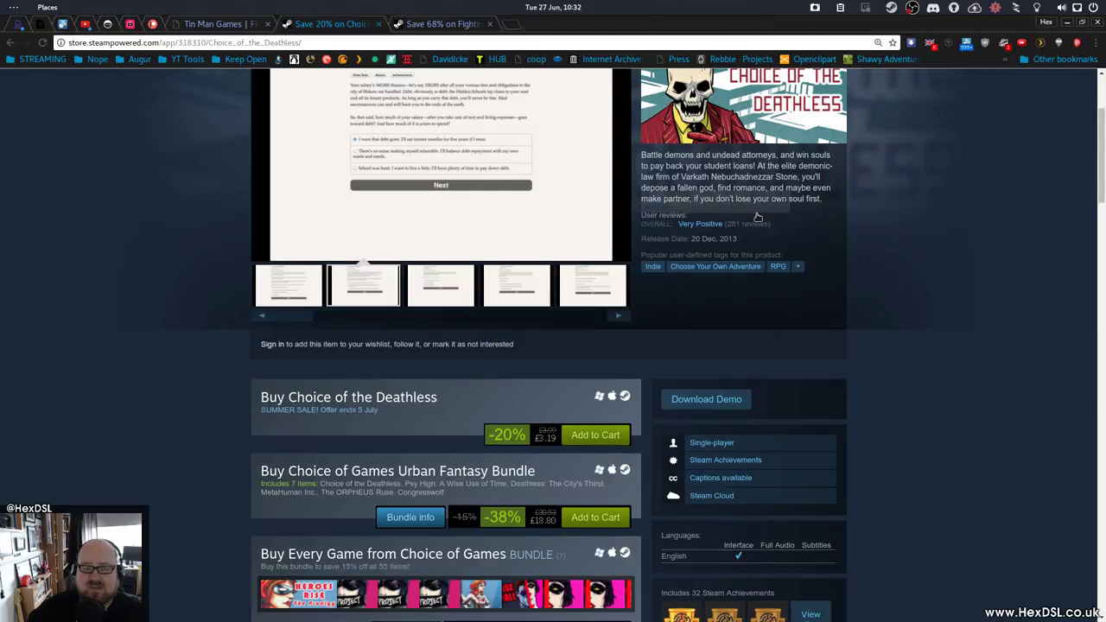
pyautogui.scroll(-3)
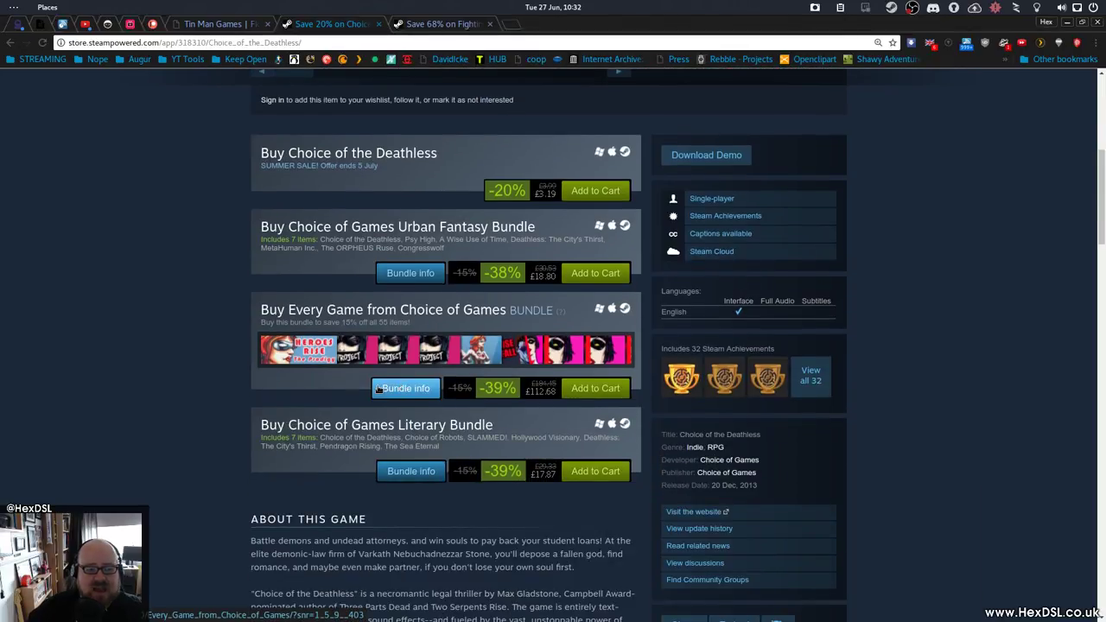
# View Bundle info for Every Game from Choice of Games and scroll its included titles.
pyautogui.click(404, 387)
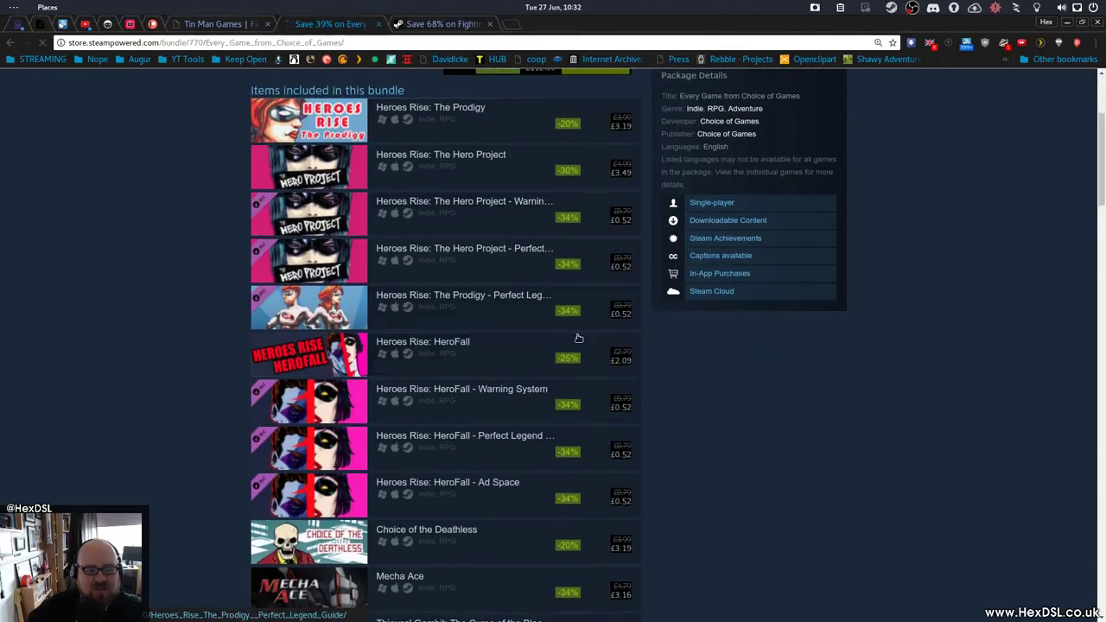
pyautogui.scroll(-3)
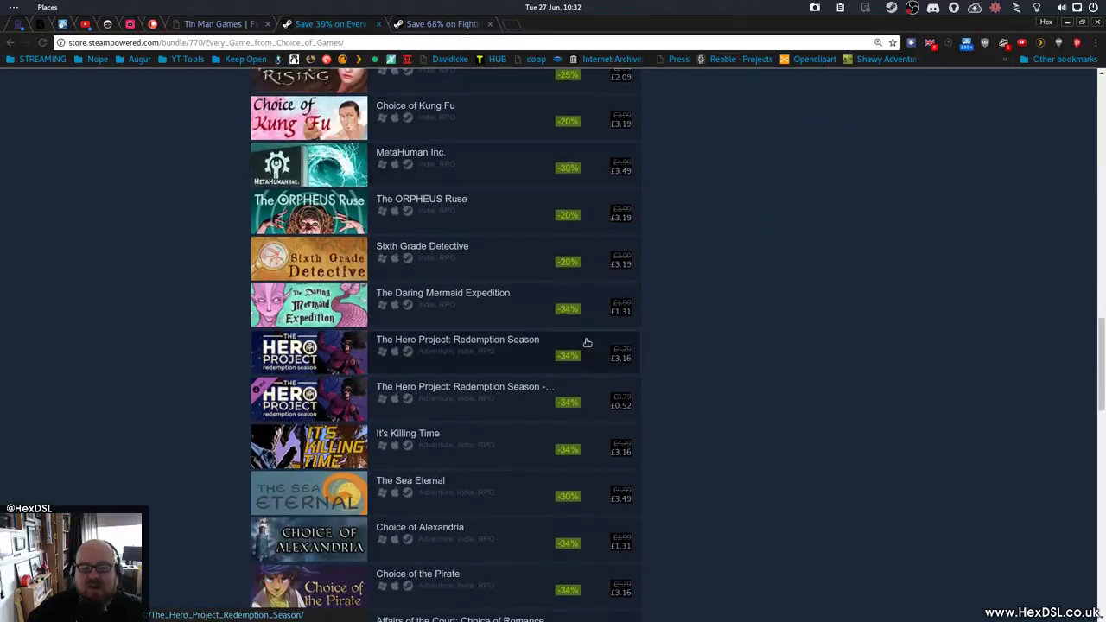
pyautogui.scroll(-3)
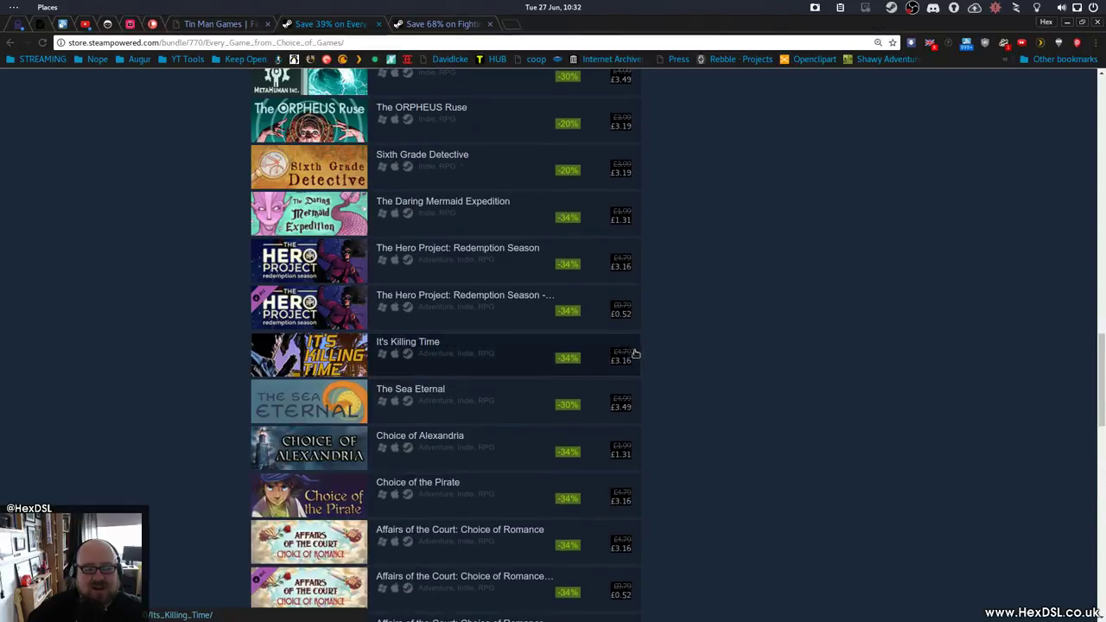
pyautogui.scroll(-3)
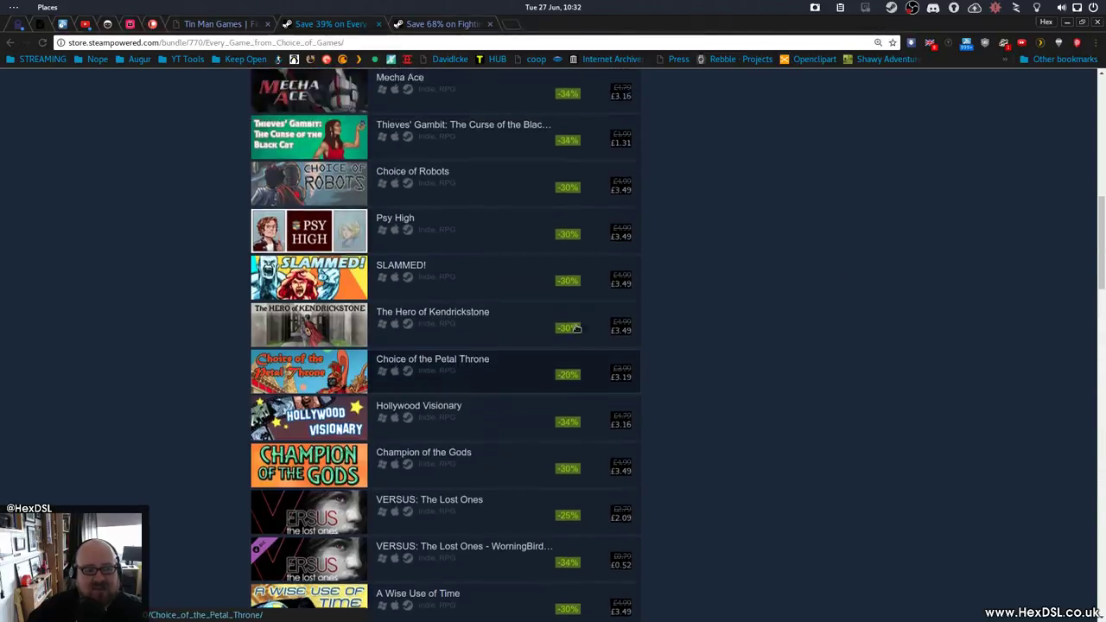